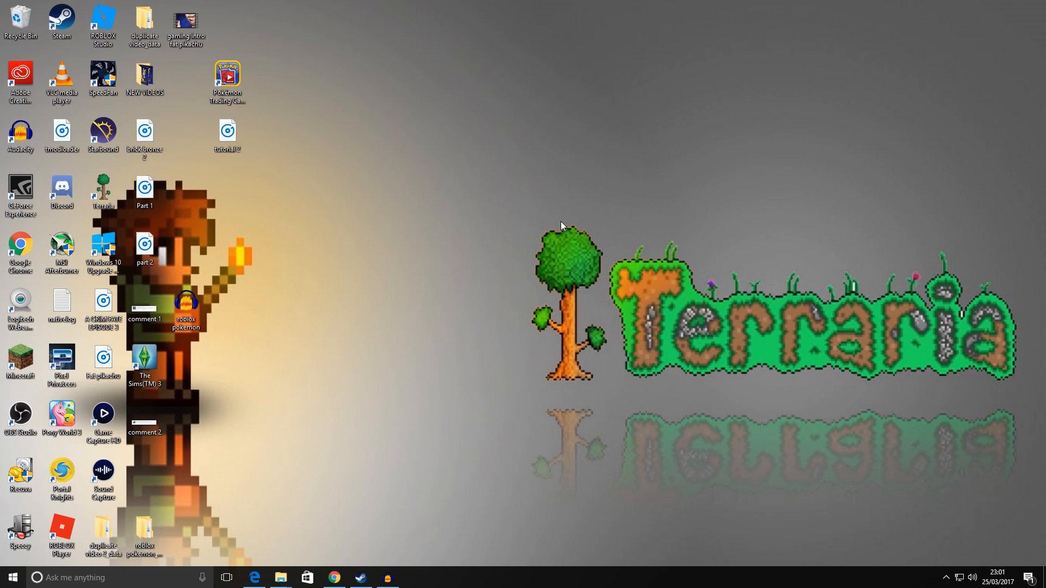
mouse_move(562, 203)
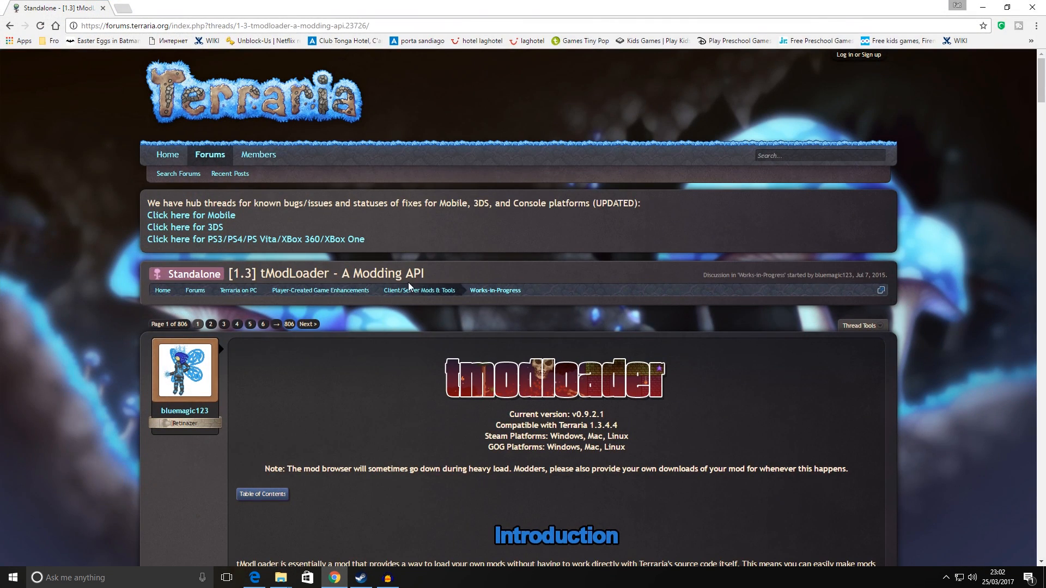
mouse_move(494, 232)
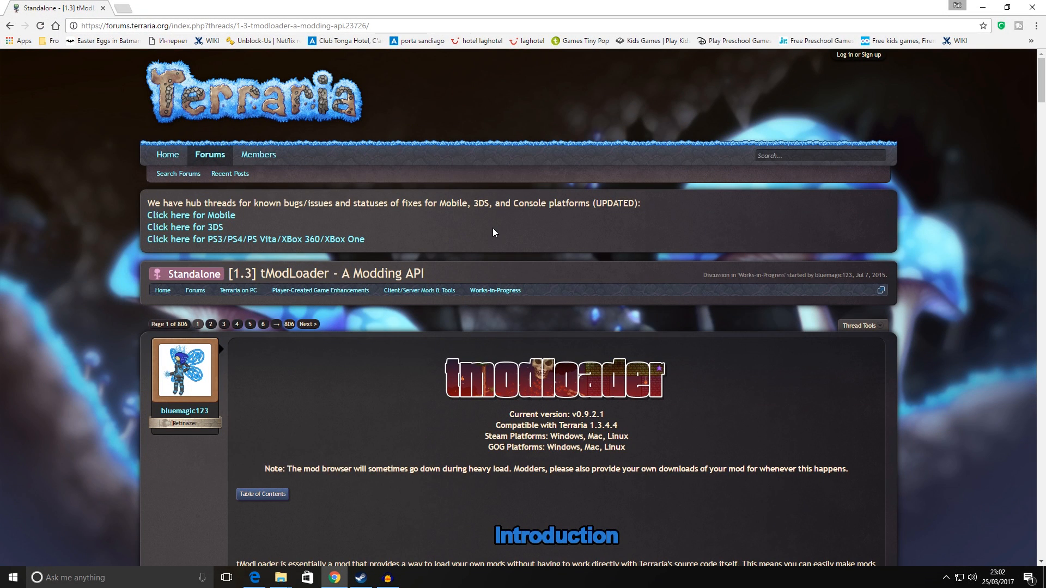
Scroll the tModLoader forum thread down to its Download section with the Windows link.
scroll(down, 3)
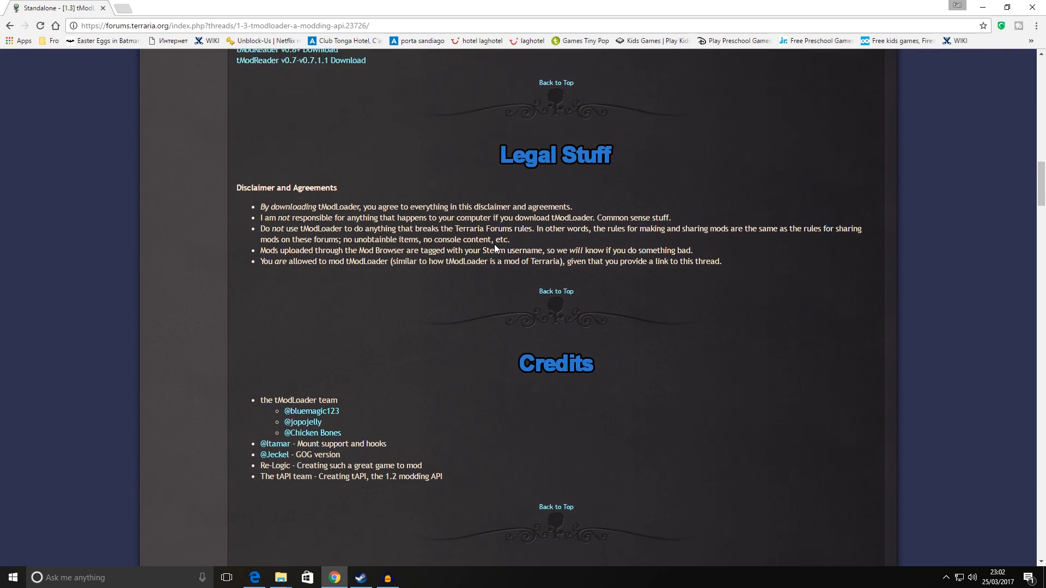
scroll(down, 3)
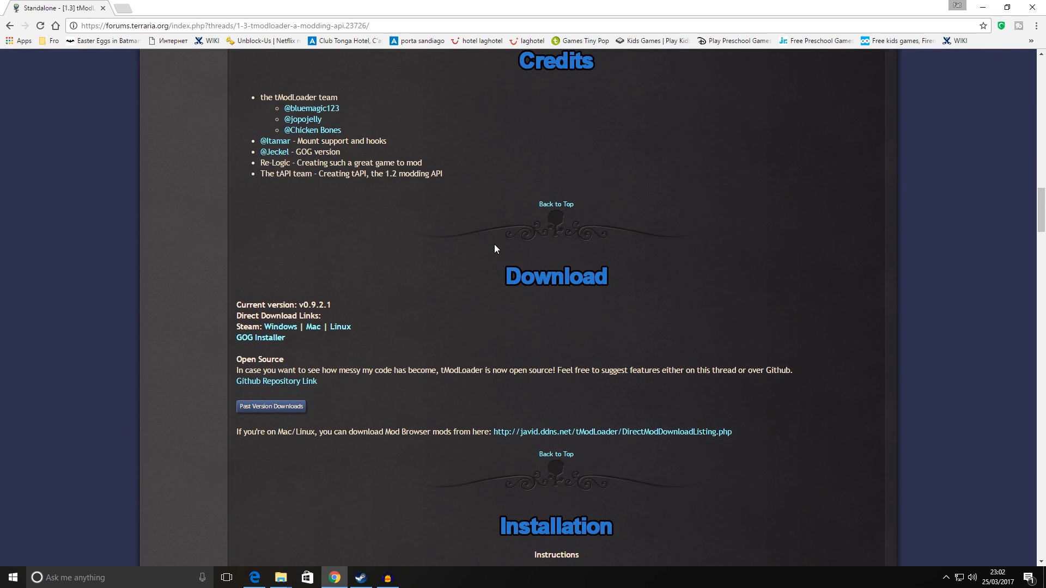
mouse_move(280, 350)
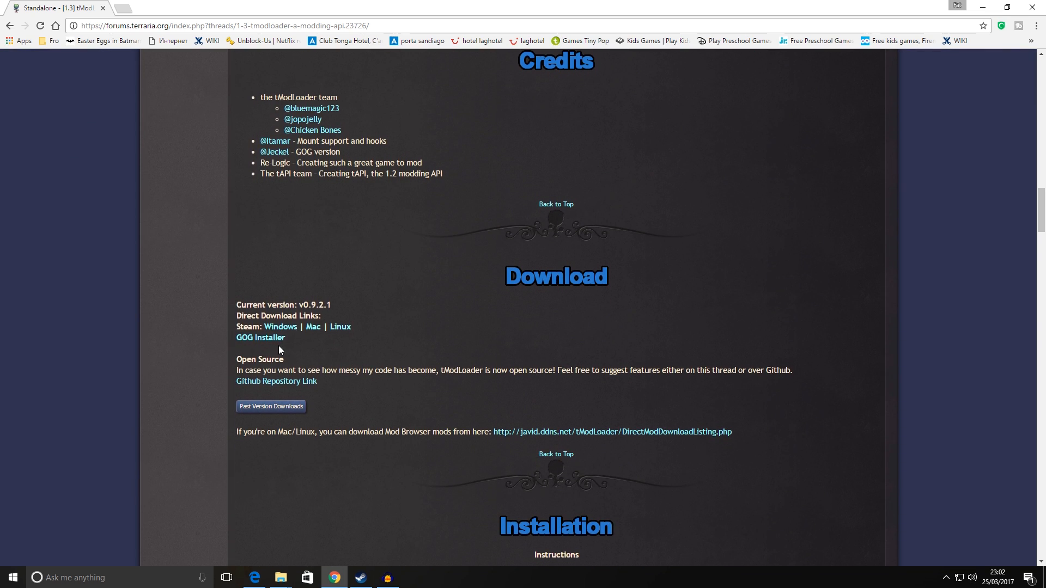
mouse_move(280, 327)
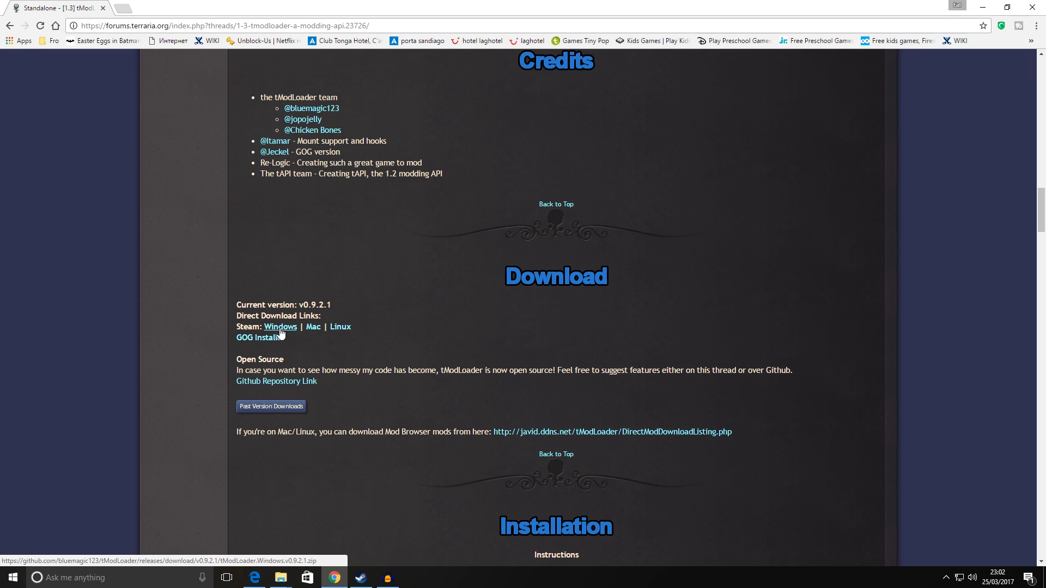
mouse_move(397, 291)
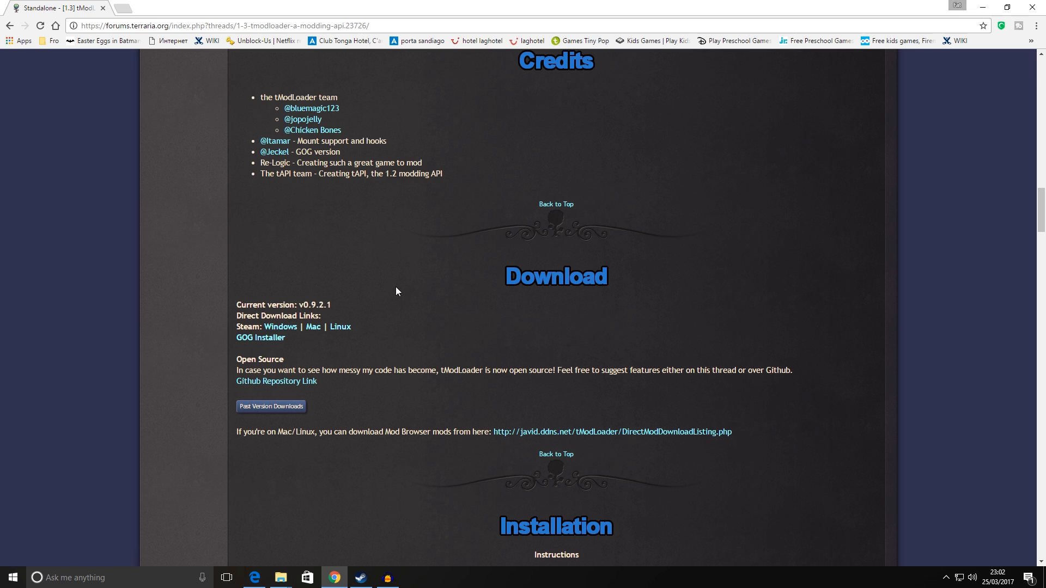
mouse_move(281, 578)
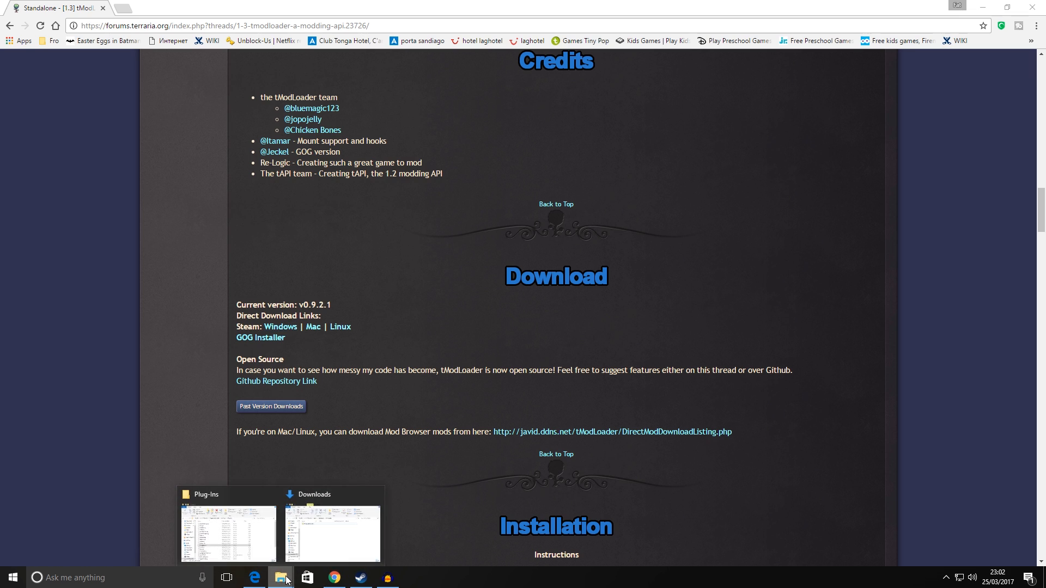
Extract the tModLoader.Windows.v0.9.2.1 zip in Downloads via the 7-Zip context menu.
click(332, 534)
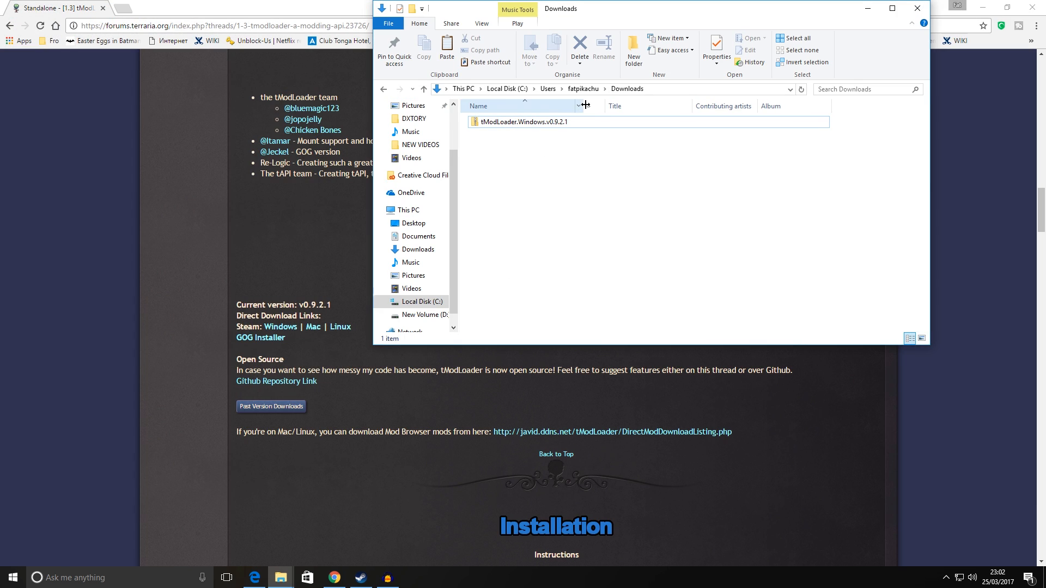
mouse_move(519, 141)
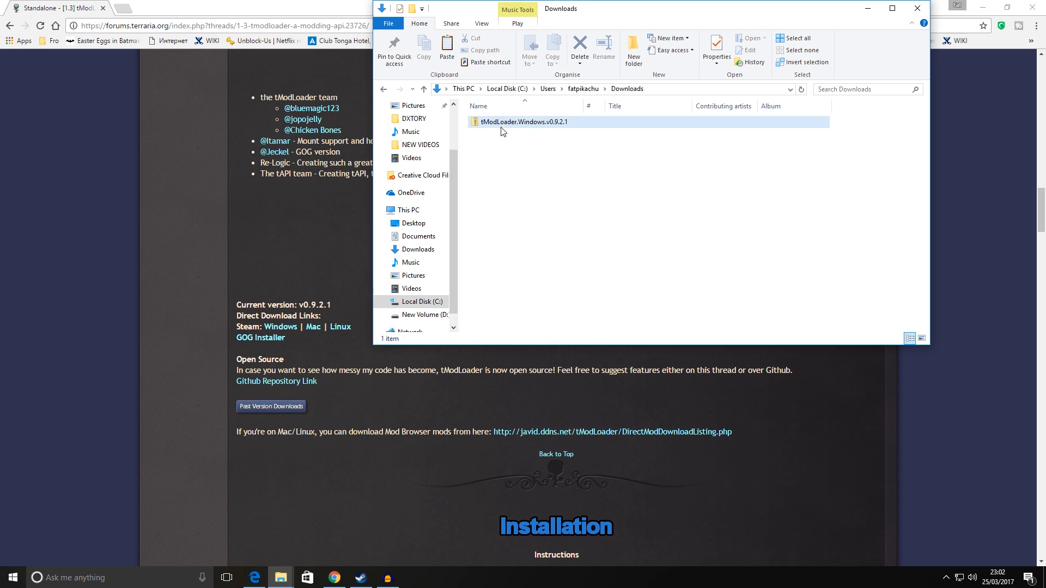
right_click(525, 121)
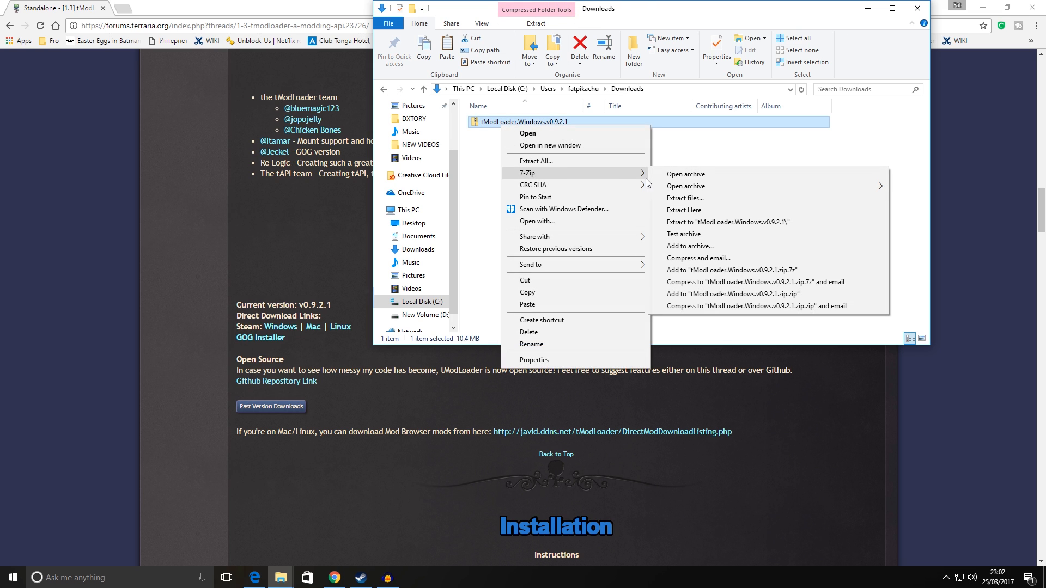
mouse_move(695, 228)
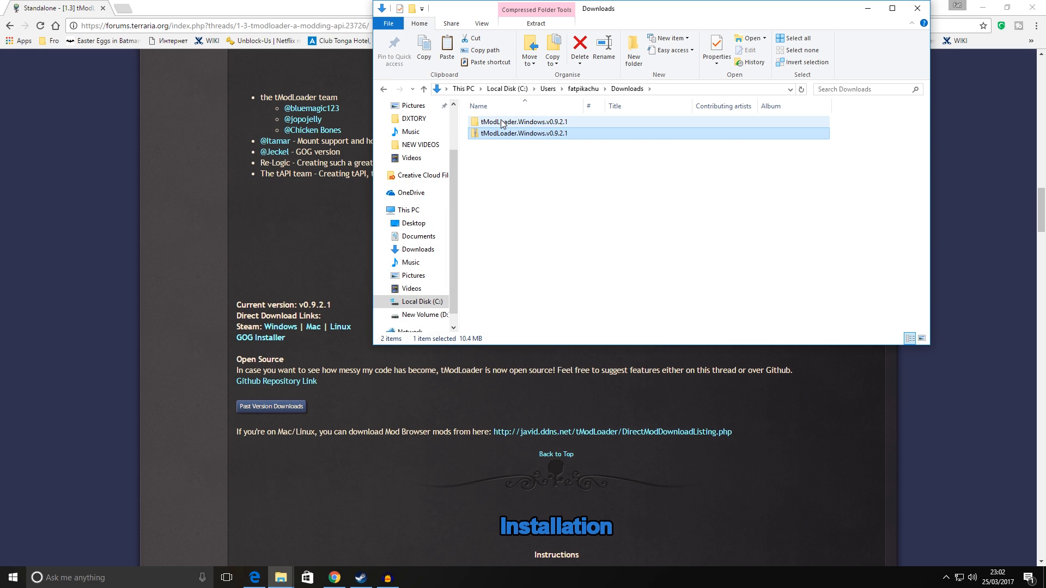
Enter the extracted tModLoader.Windows.v0.9.2.1 folder and select all eight files.
double_click(527, 133)
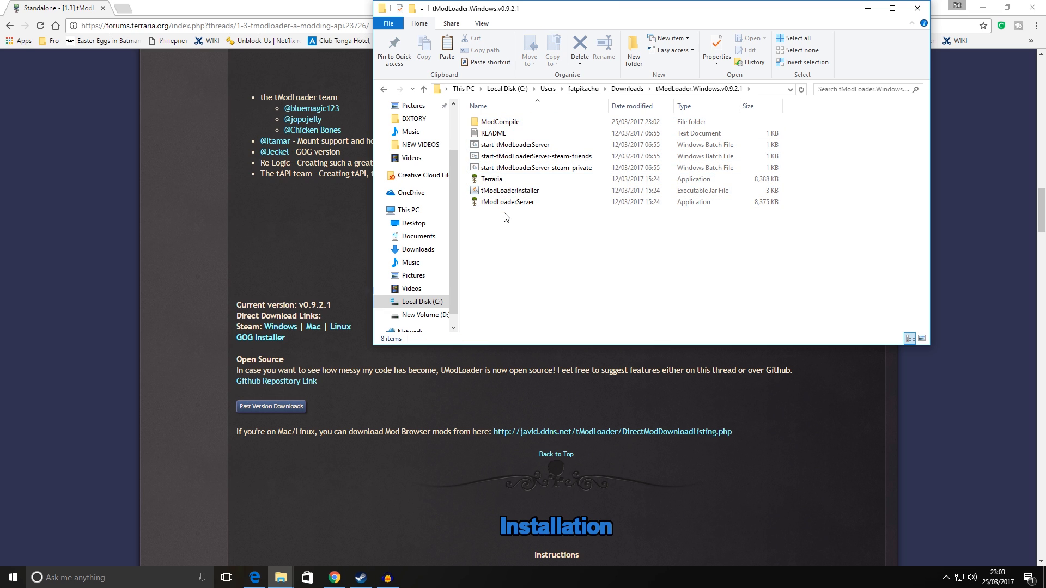
click(507, 201)
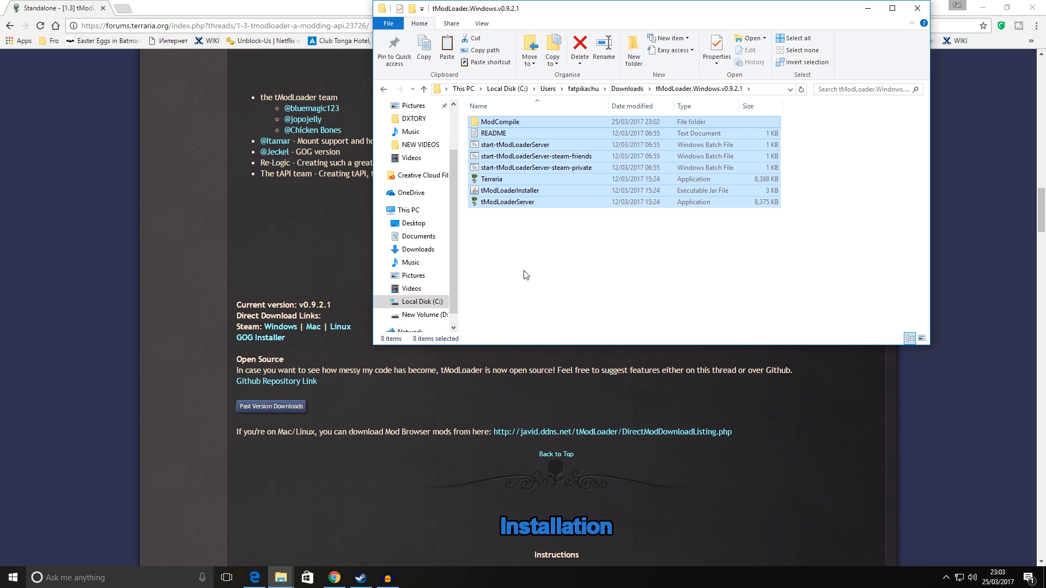
mouse_move(437, 416)
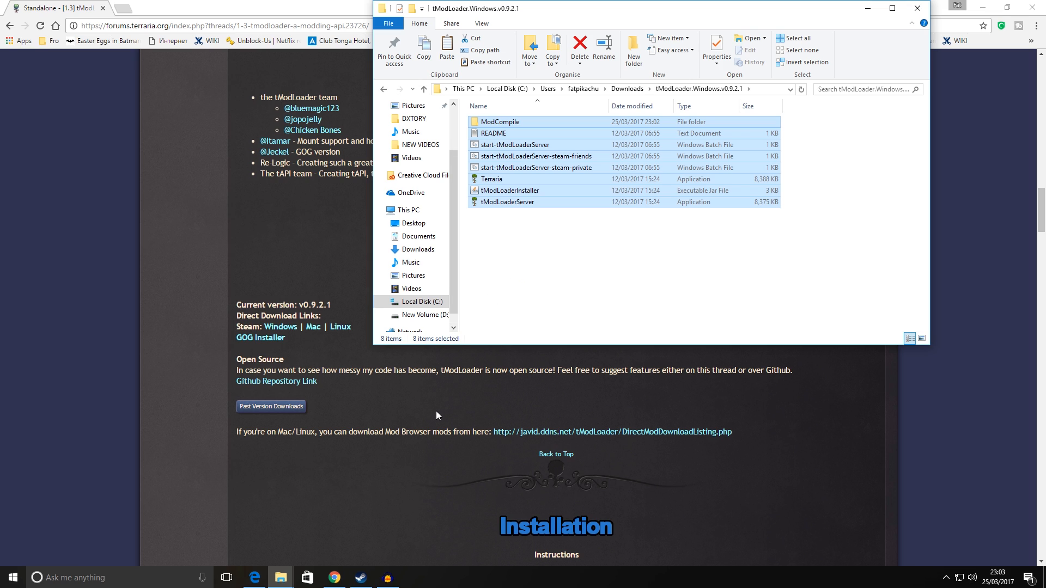
mouse_move(361, 578)
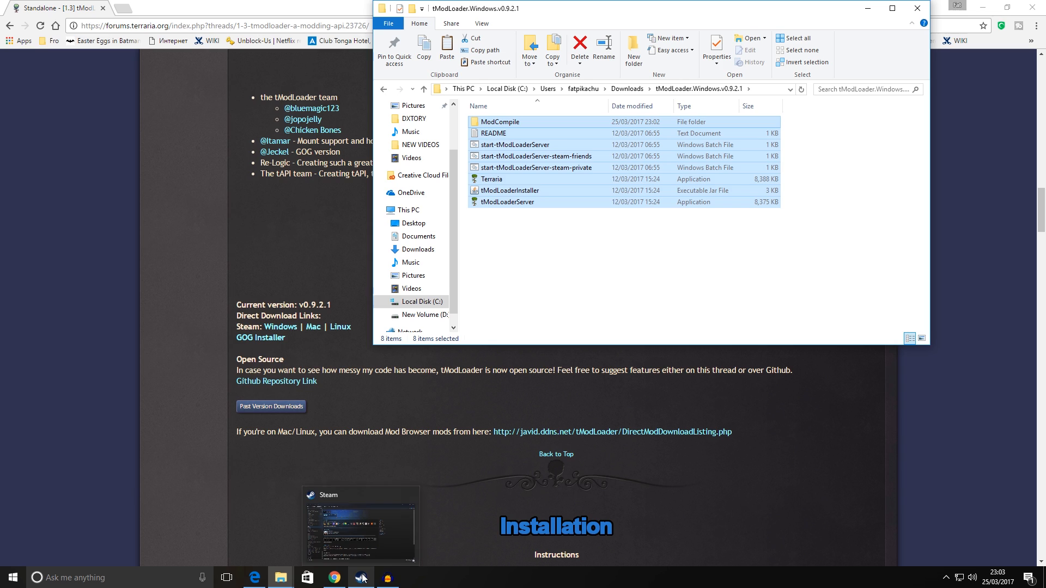
Show Terraria's Local Files page in its Steam Properties window.
right_click(19, 223)
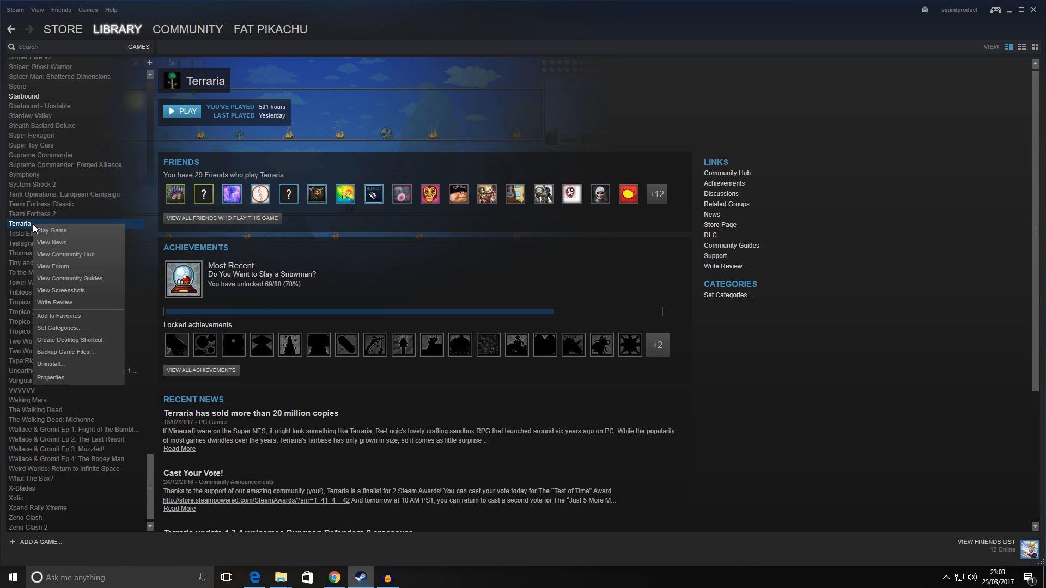
click(50, 377)
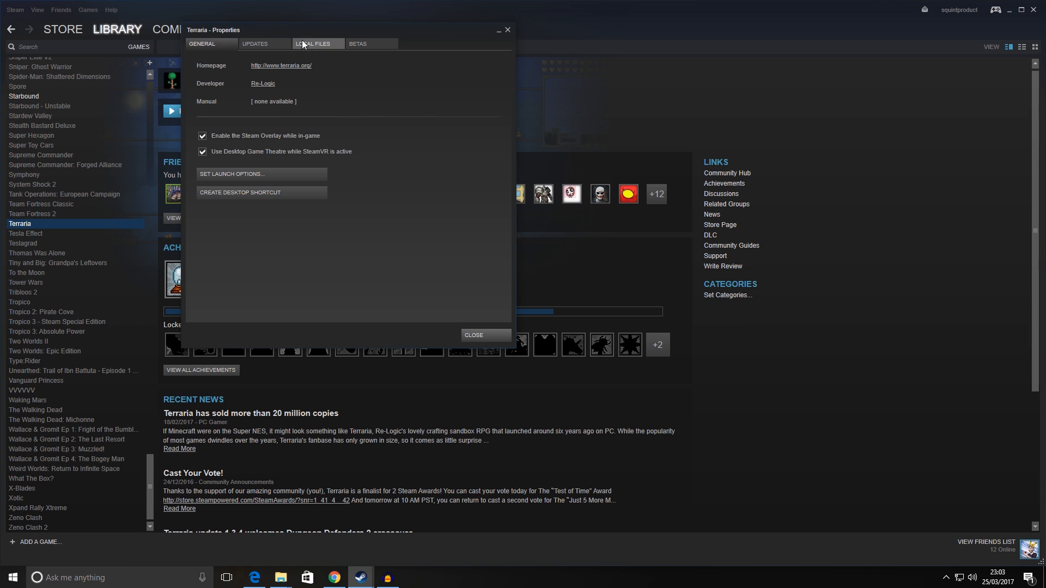
click(315, 44)
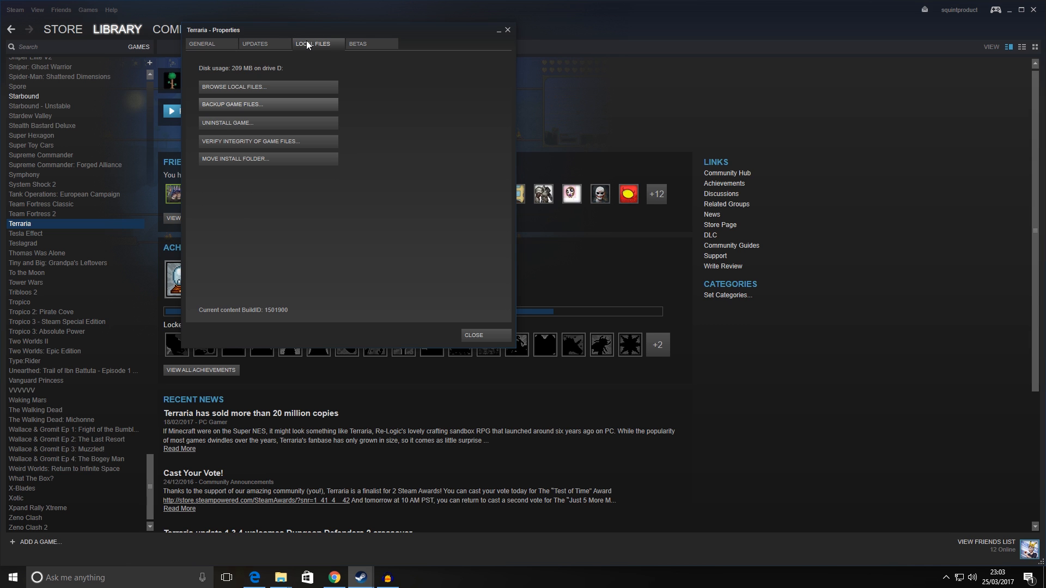
Browse to Terraria's install folder D:\SteamLibrary\steamapps\common\Terraria and reveal its full path.
click(235, 87)
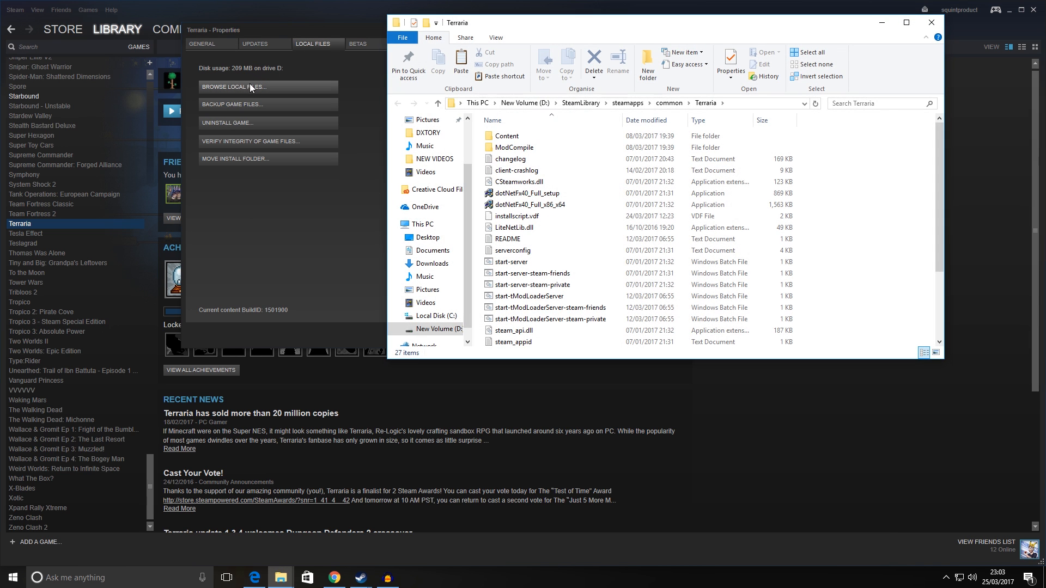
mouse_move(938, 186)
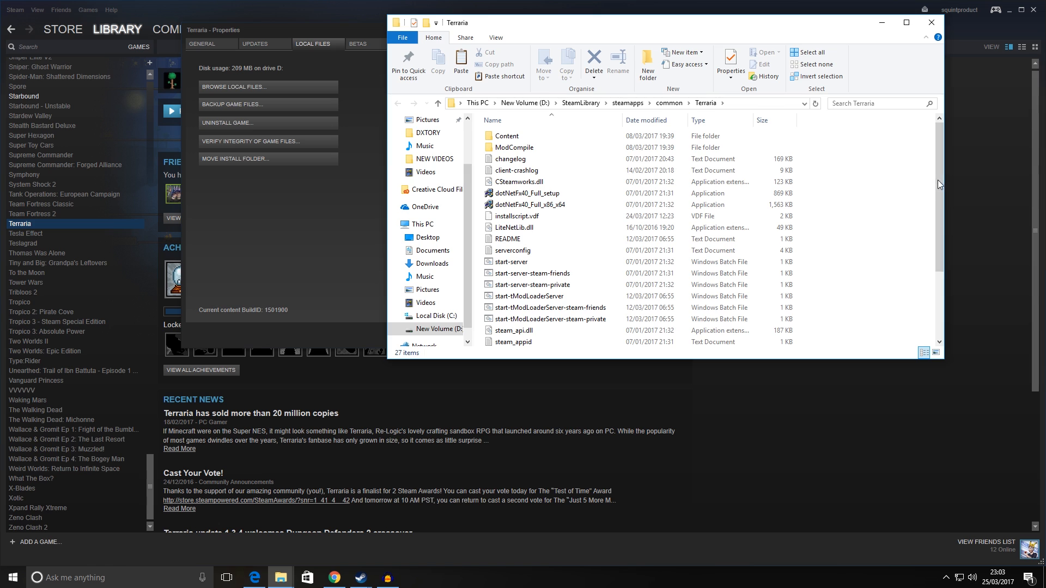
scroll(down, 3)
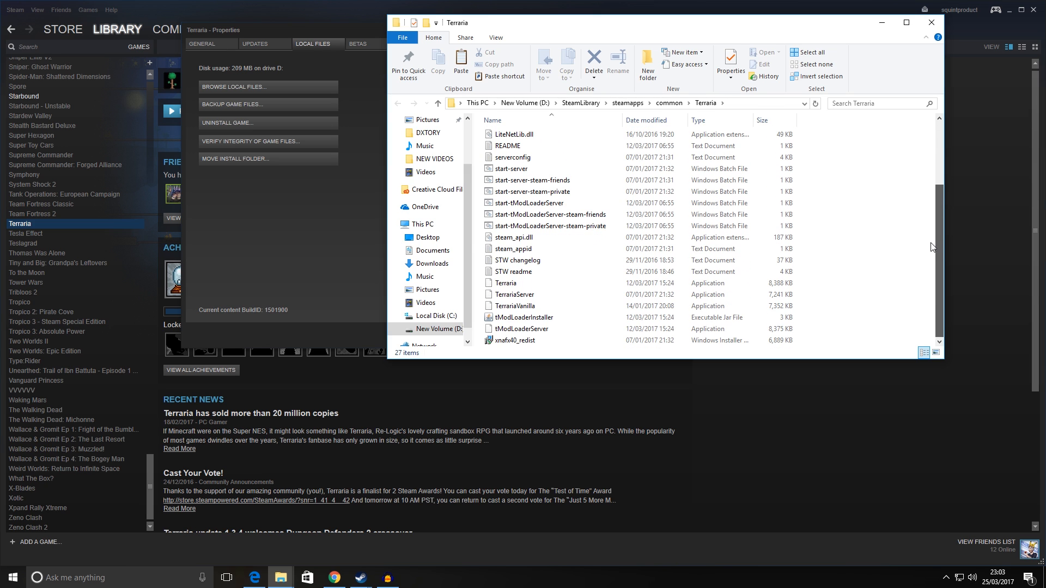
scroll(up, 3)
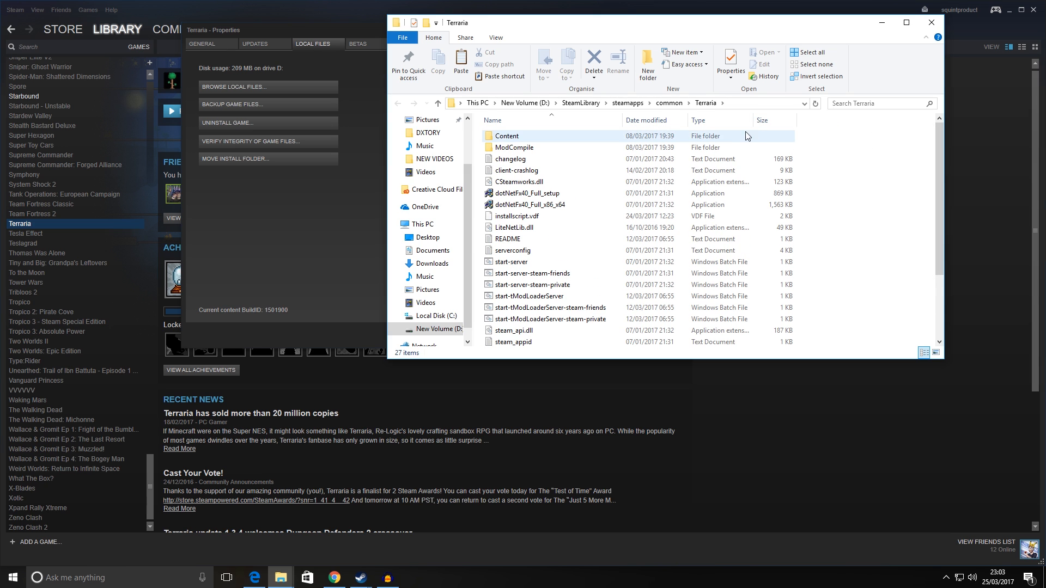
click(601, 103)
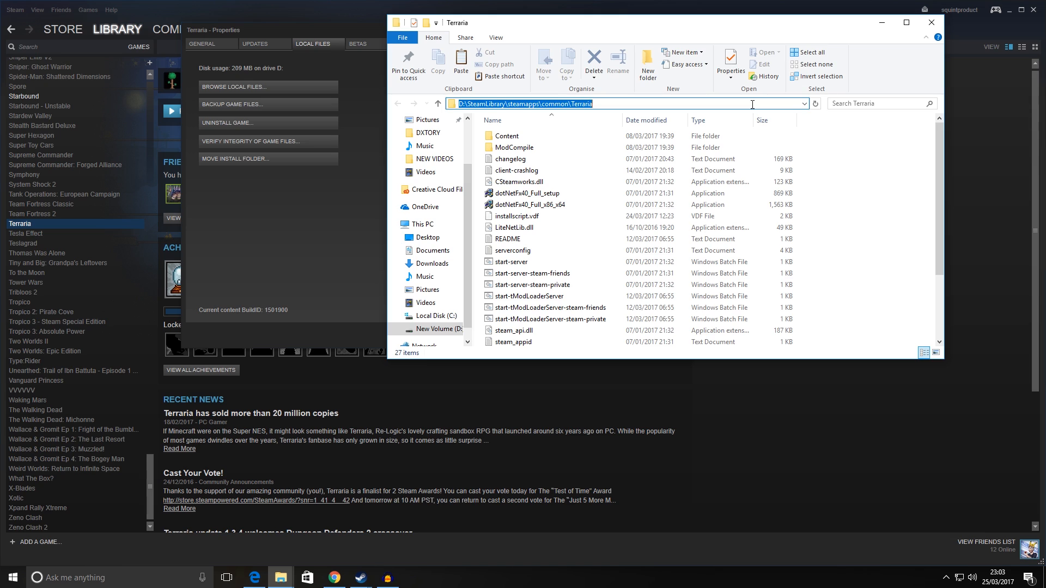
mouse_move(640, 101)
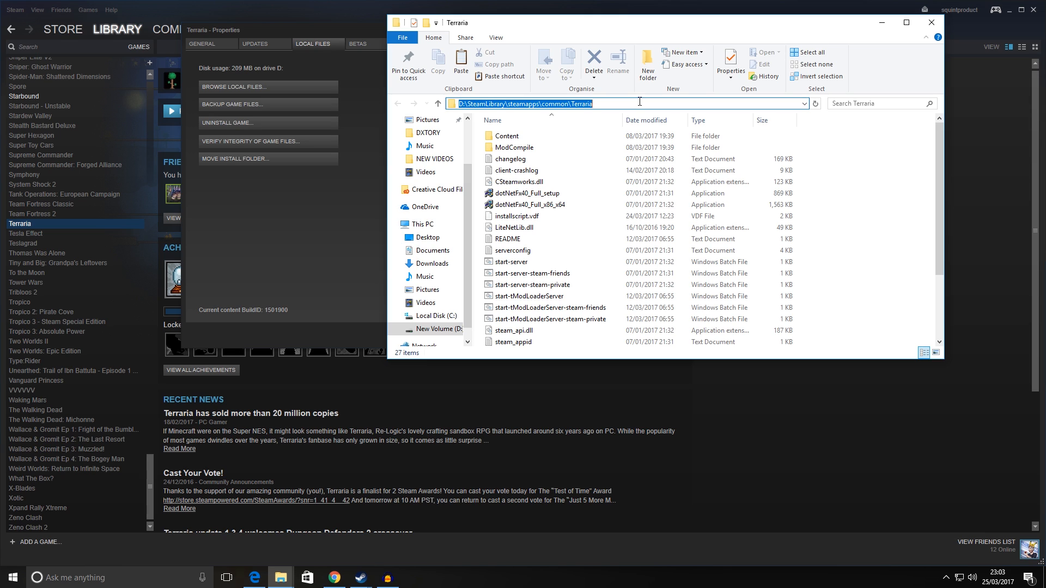
mouse_move(861, 239)
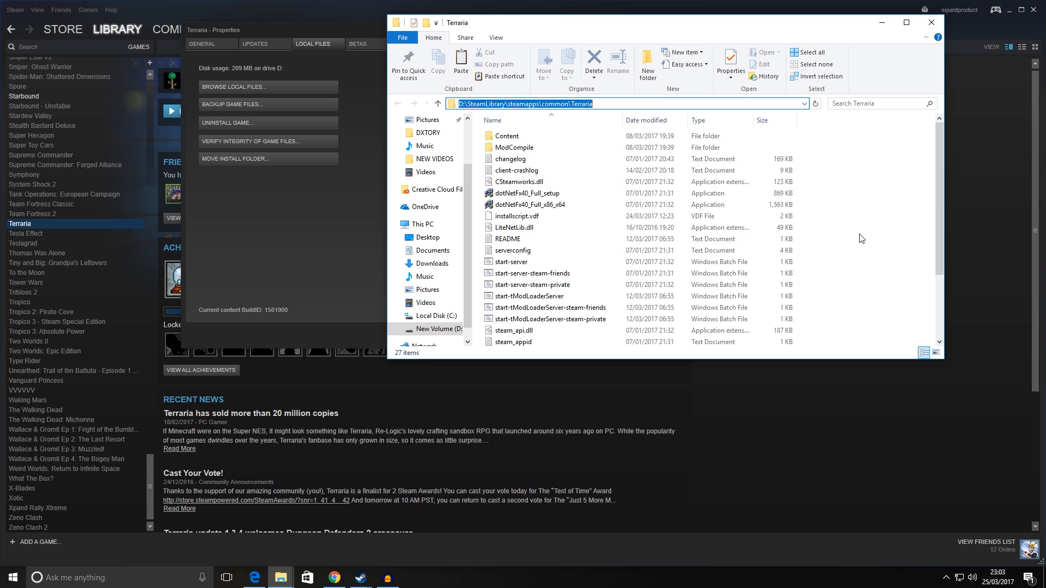
mouse_move(861, 239)
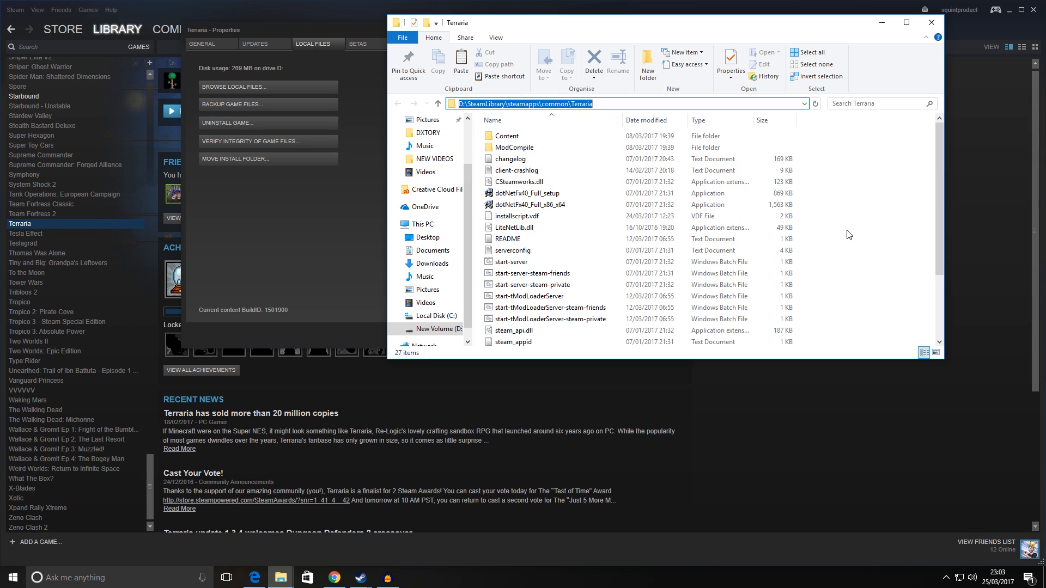
mouse_move(854, 230)
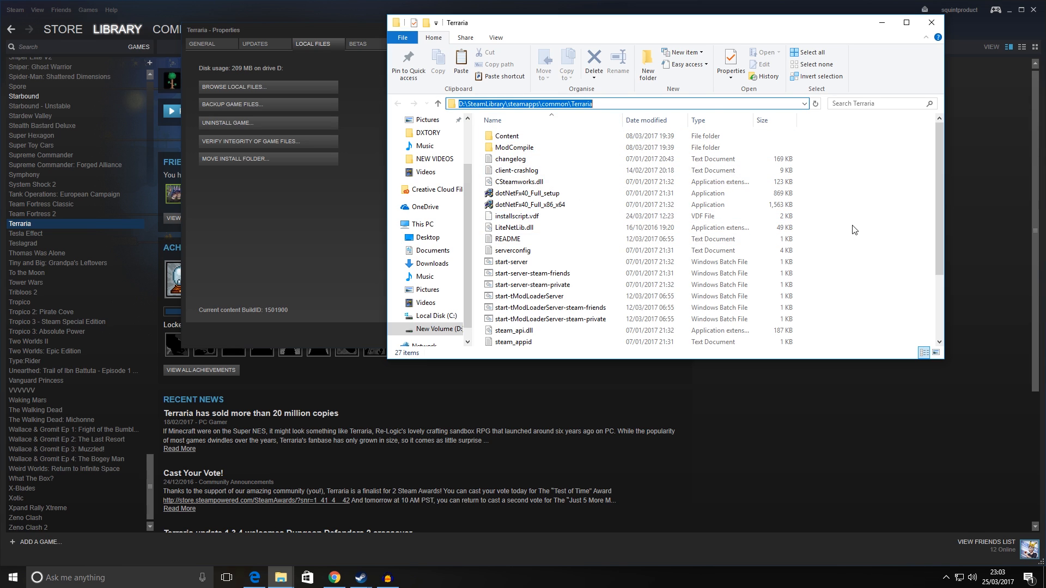
Paste the tModLoader files into the Terraria folder, replacing the existing same-named files.
right_click(855, 230)
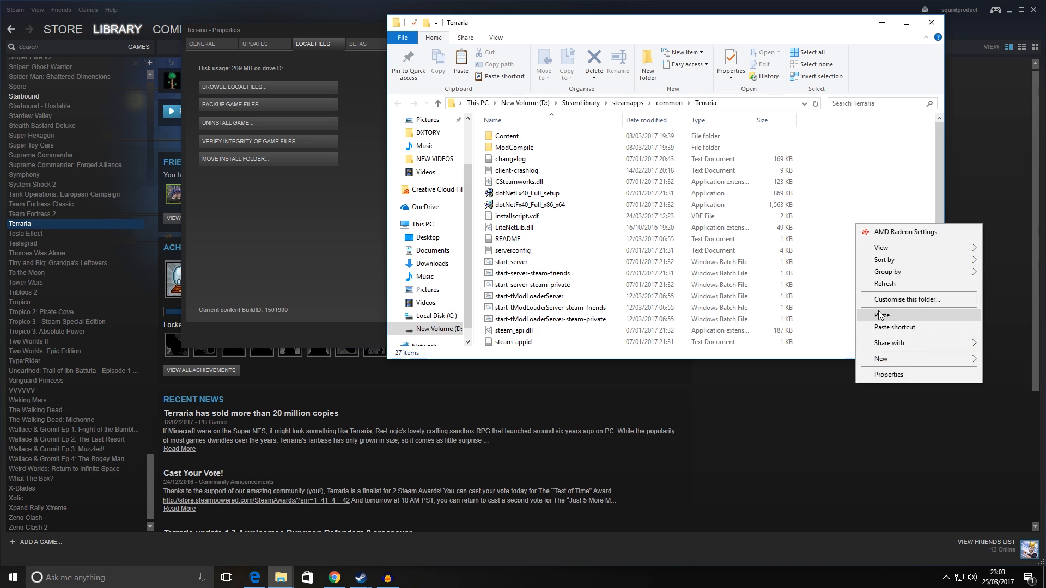
click(882, 314)
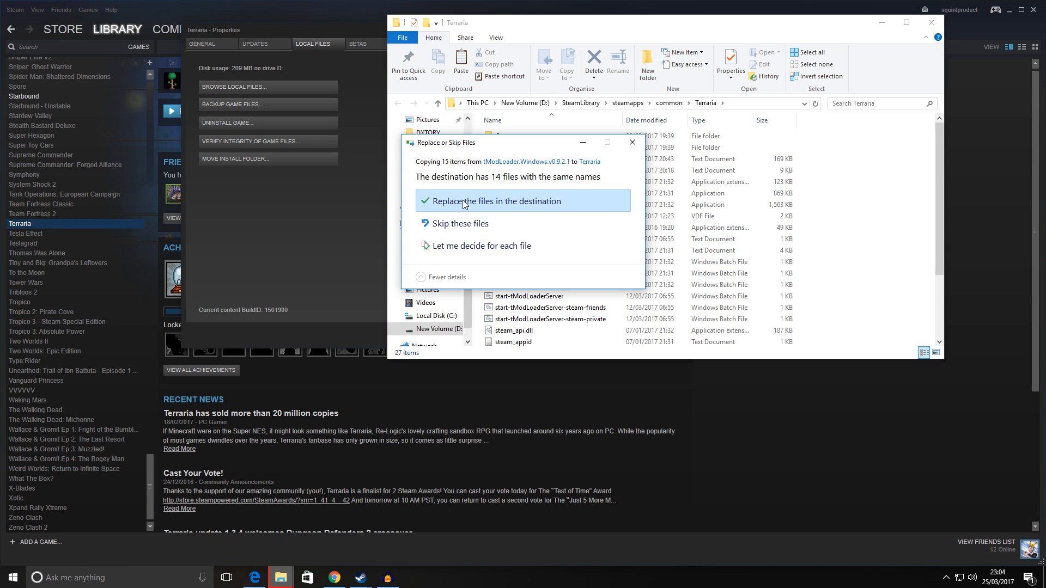
click(497, 201)
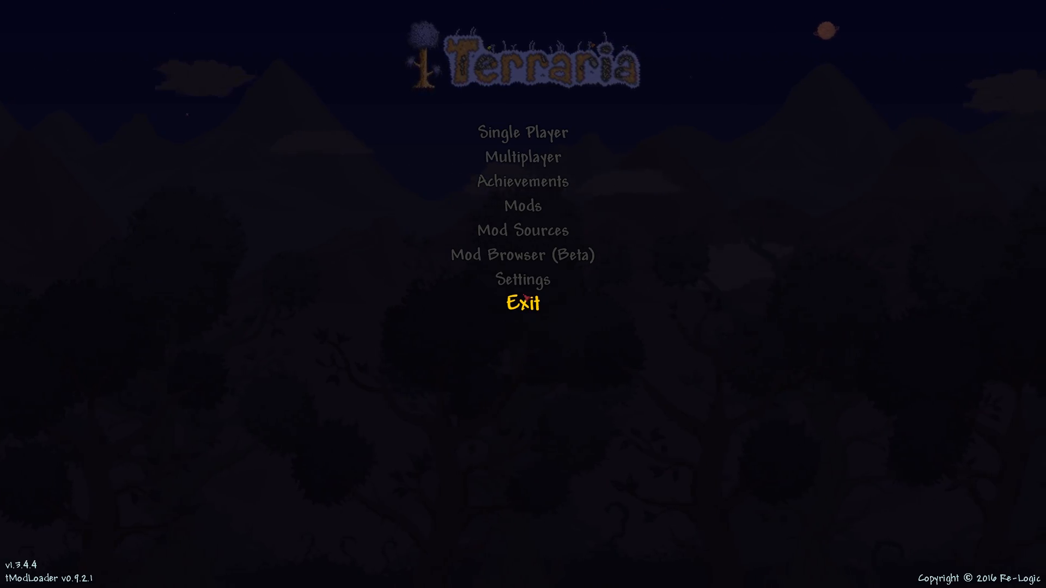
mouse_move(523, 255)
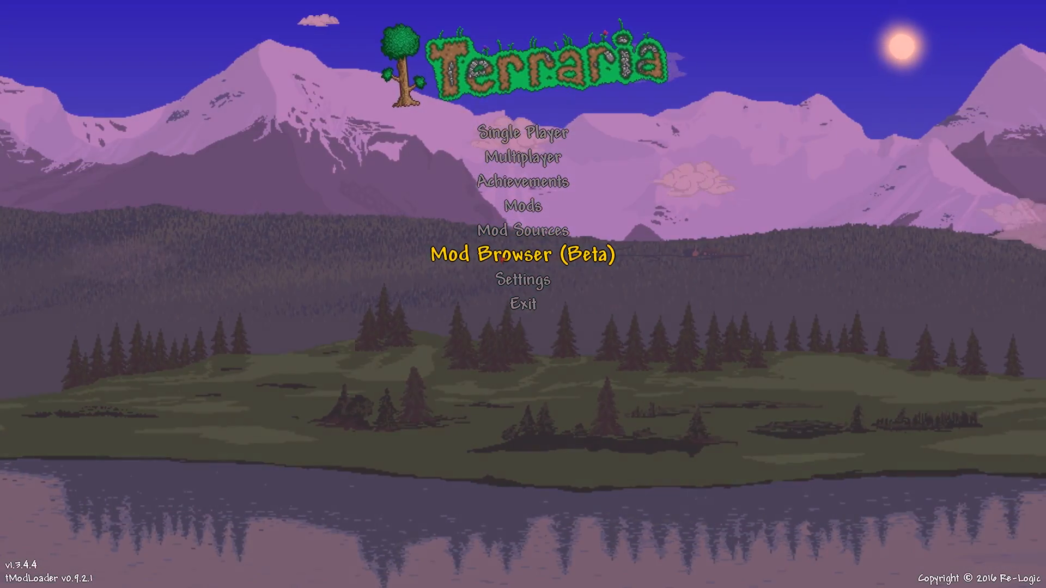
click(522, 255)
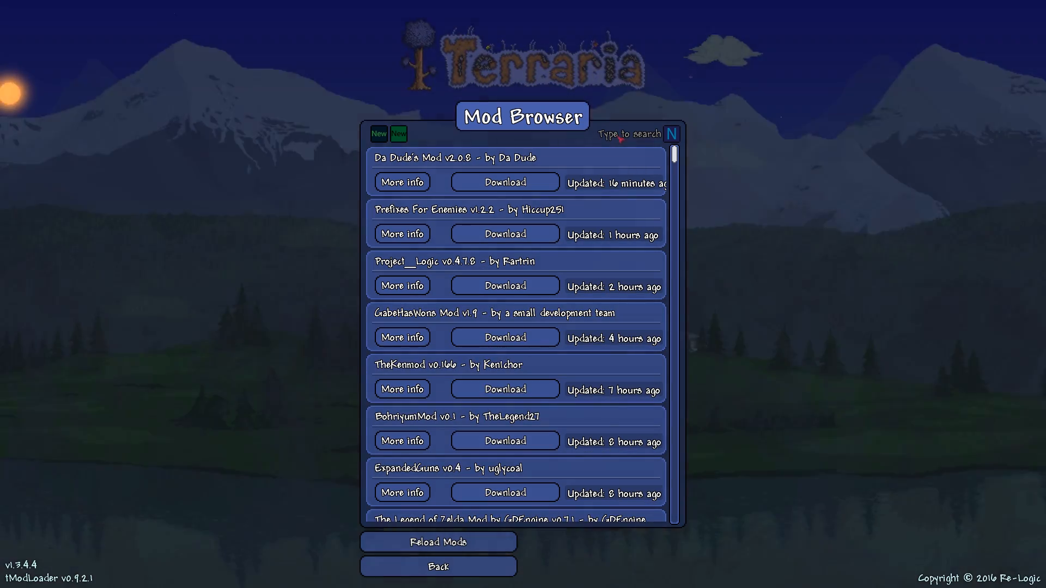
text(thor)
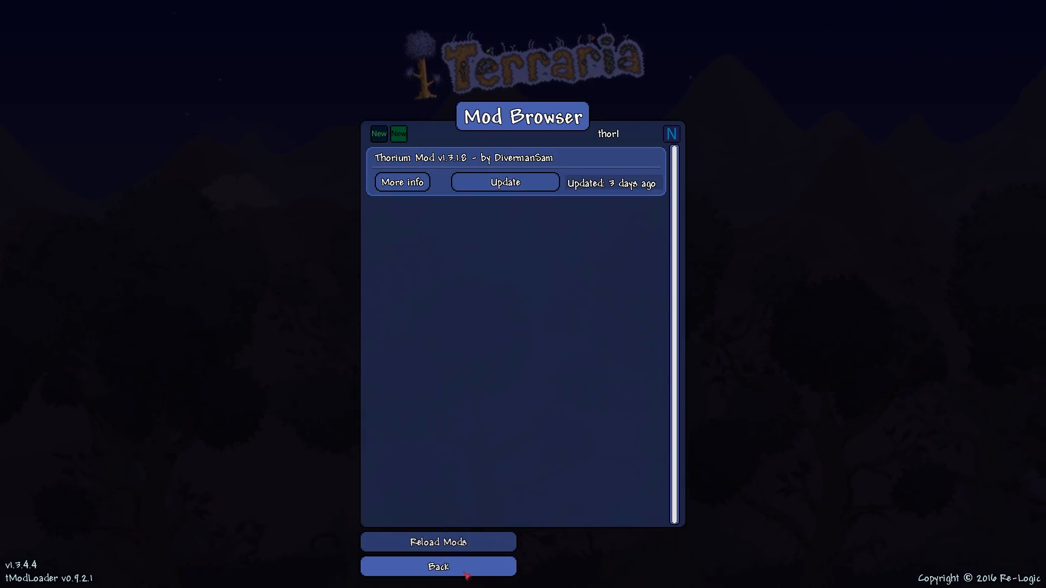
click(438, 567)
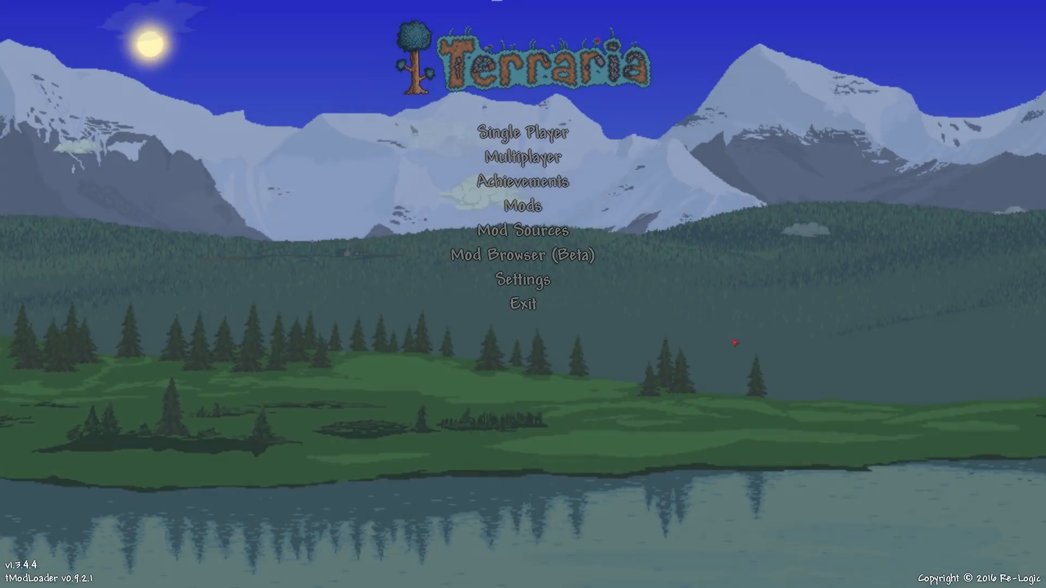
Check the Mods List showing Tremor, Calamity, Thorium and Reduced Grinding disabled, then leave it.
click(522, 206)
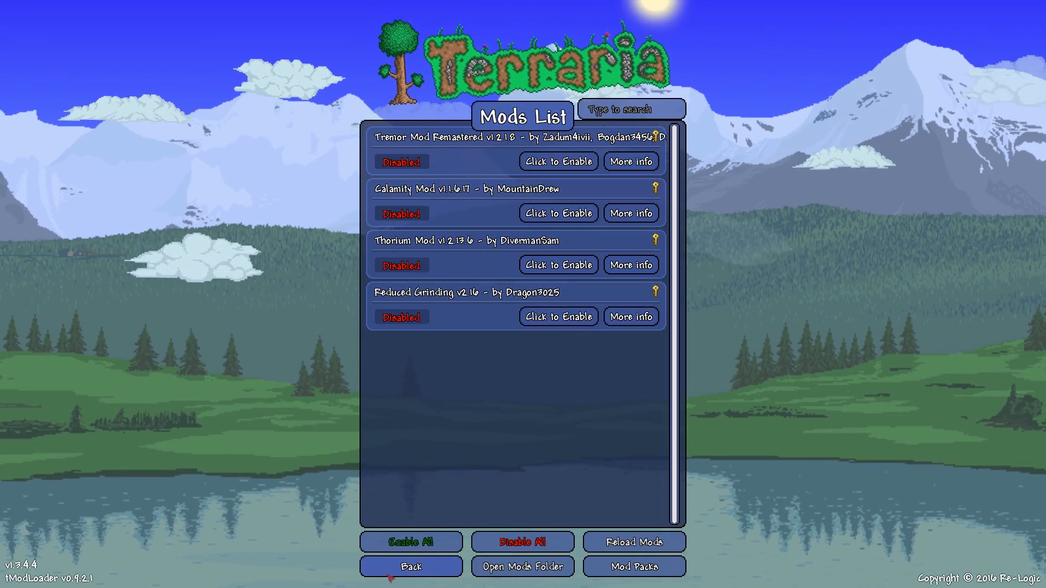
click(410, 567)
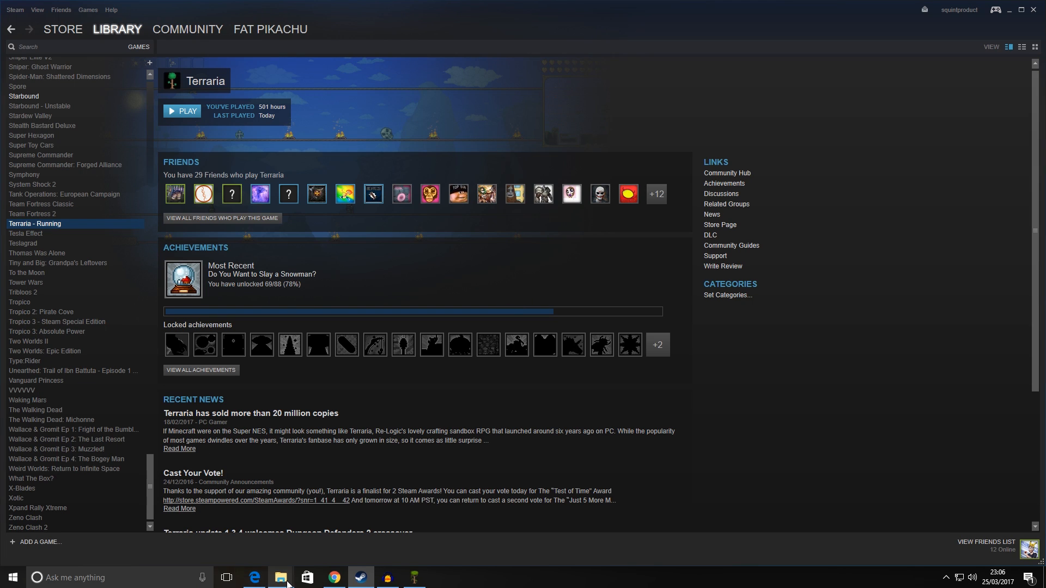
Navigate to Documents\My Games\Terraria and select its ModLoader folder.
click(280, 578)
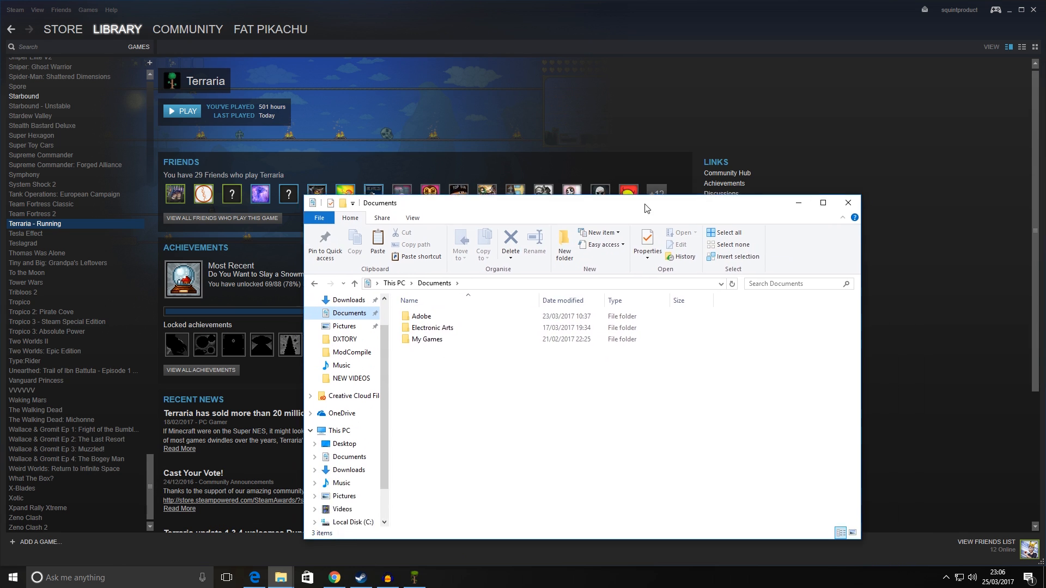
double_click(427, 339)
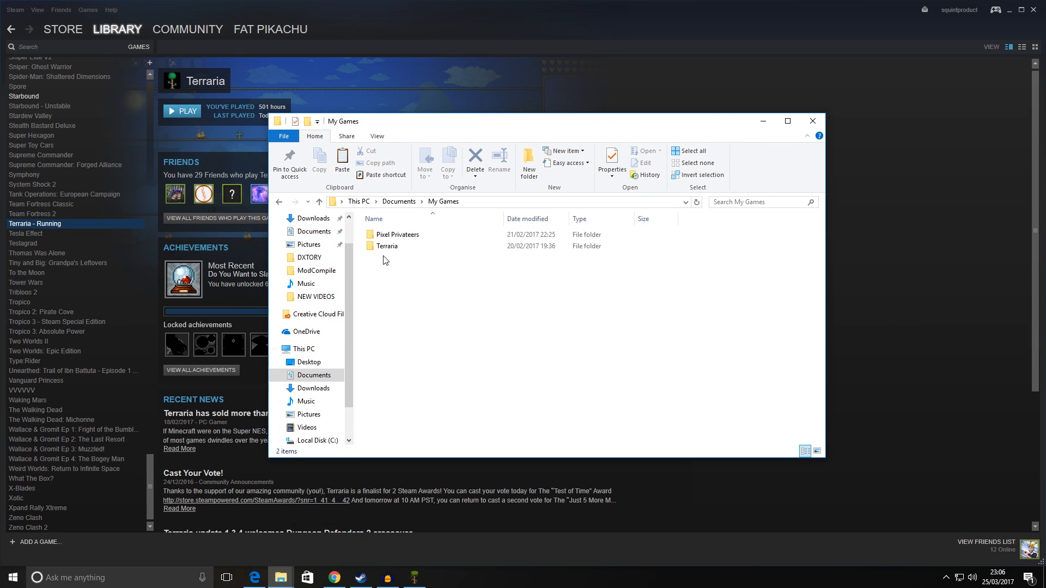
double_click(387, 246)
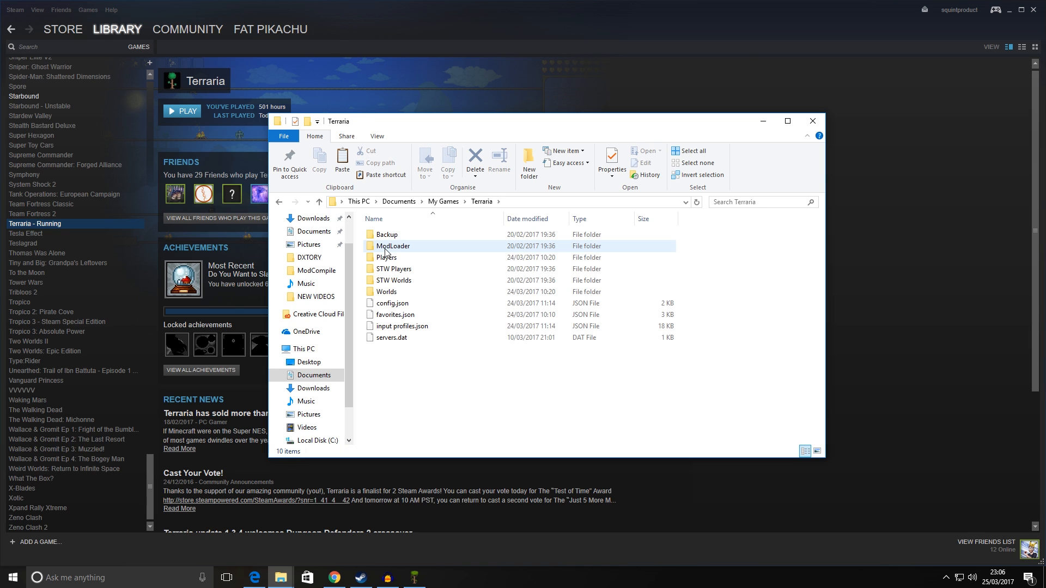
click(450, 366)
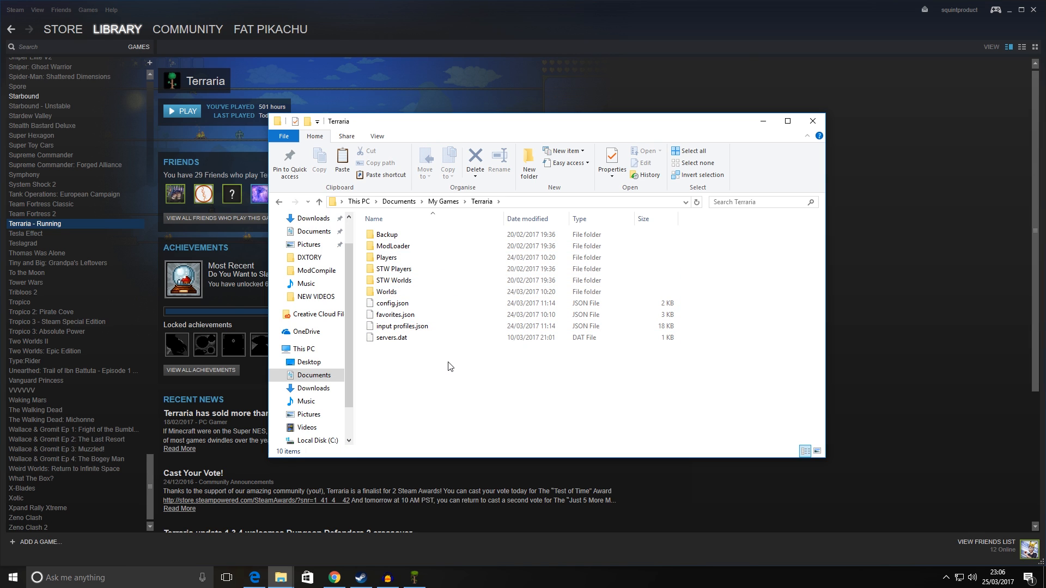
click(386, 292)
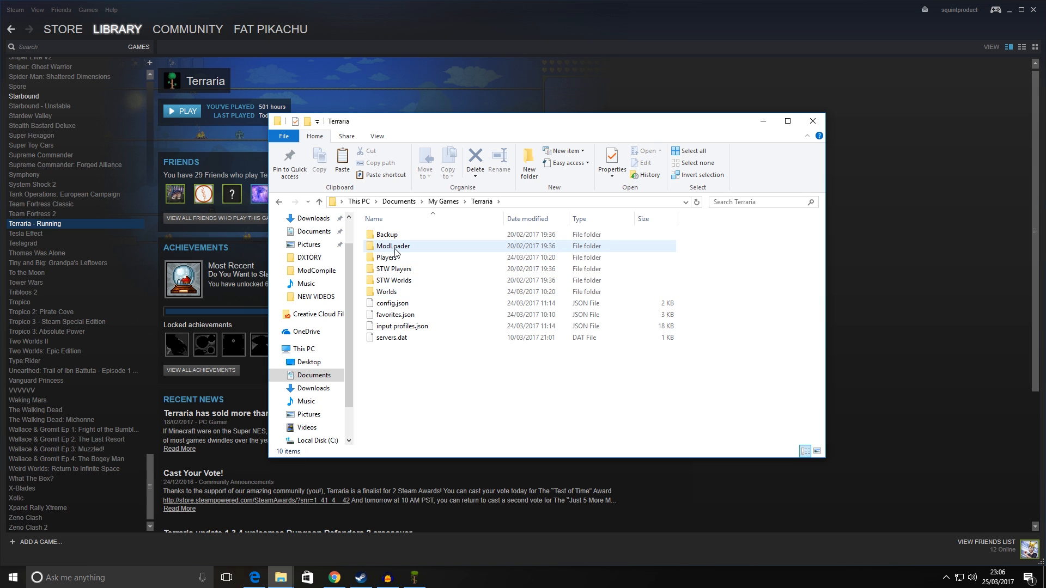
click(394, 246)
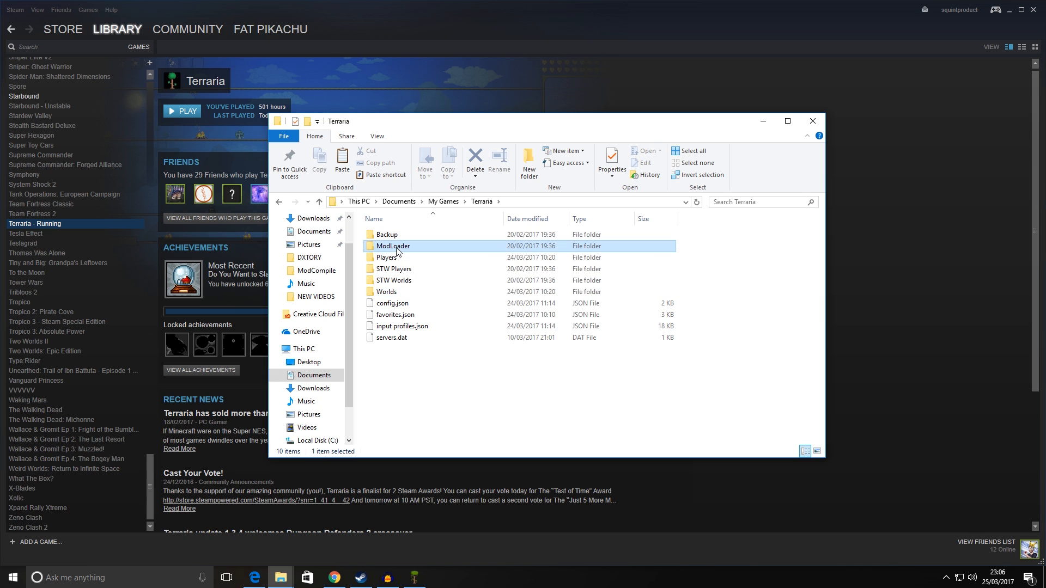
Browse ModLoader's modded Players save folder, then return to the ModLoader folder listing.
double_click(392, 245)
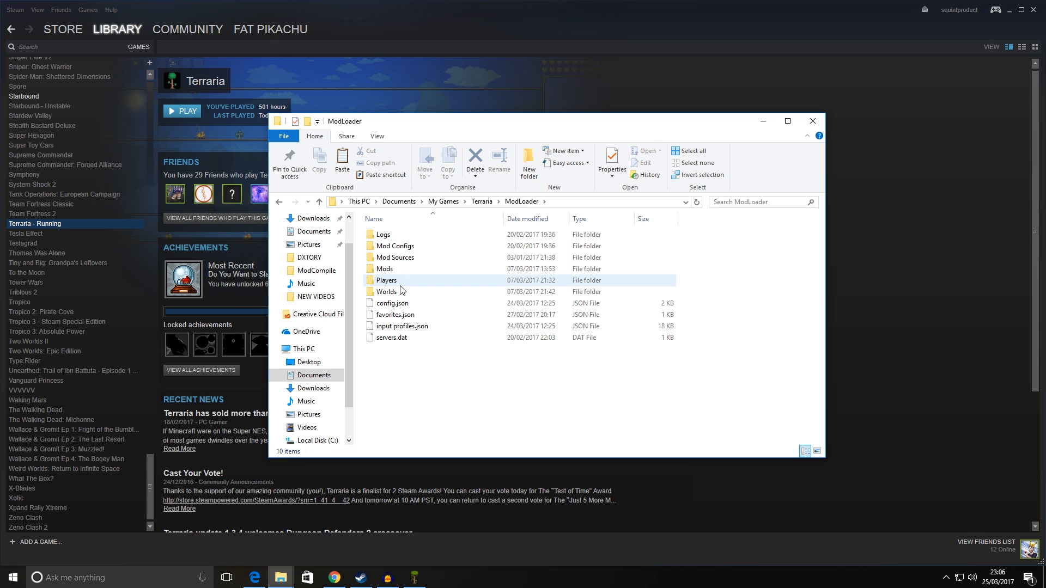
double_click(386, 280)
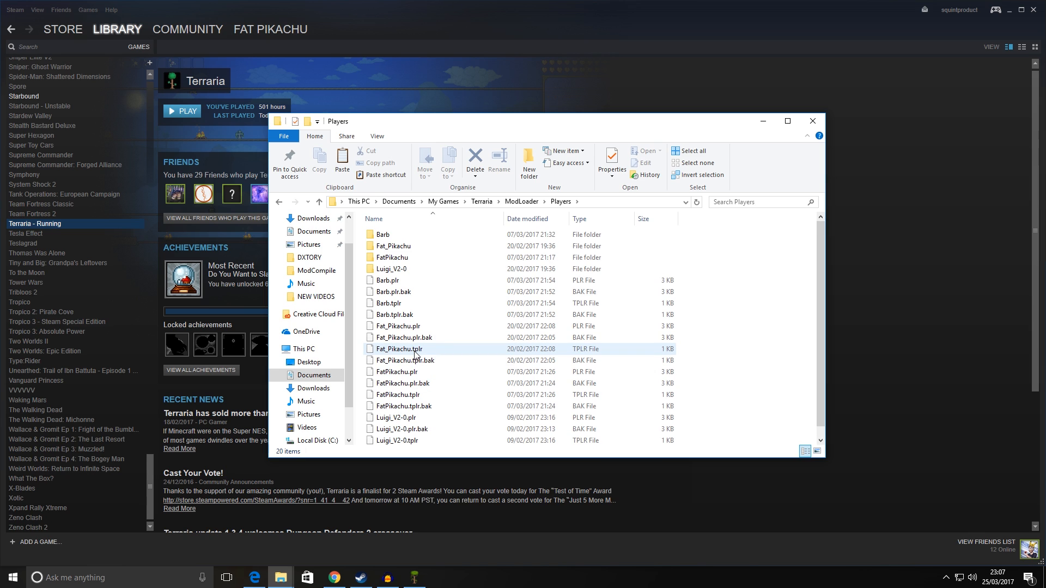
mouse_move(414, 348)
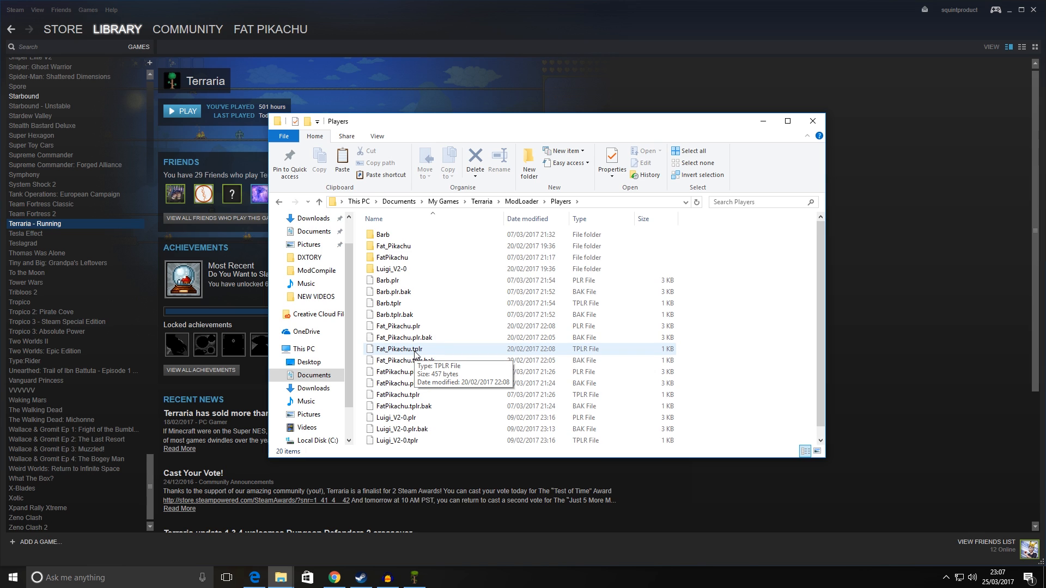
click(278, 203)
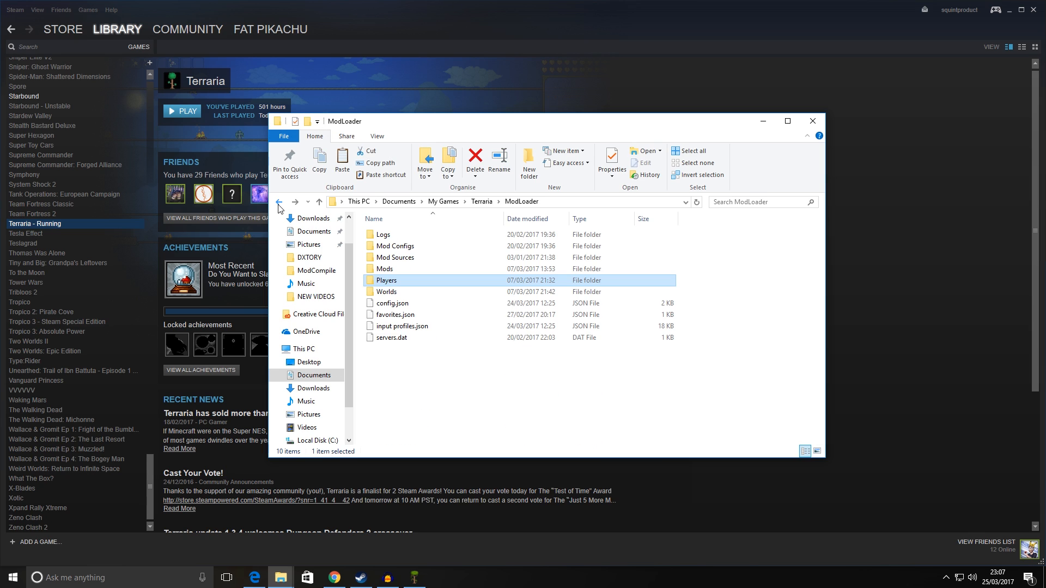
click(279, 204)
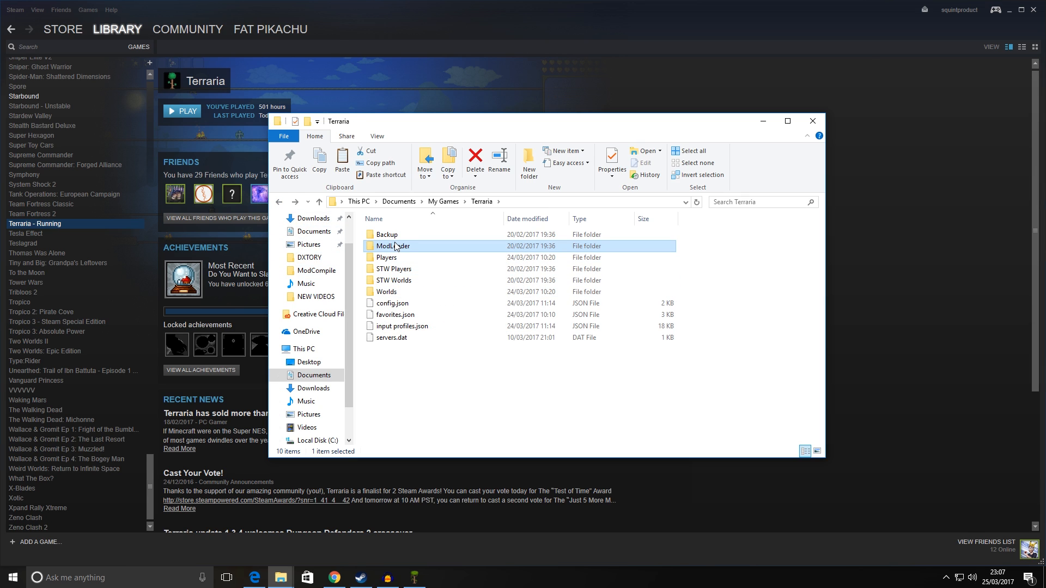
double_click(394, 246)
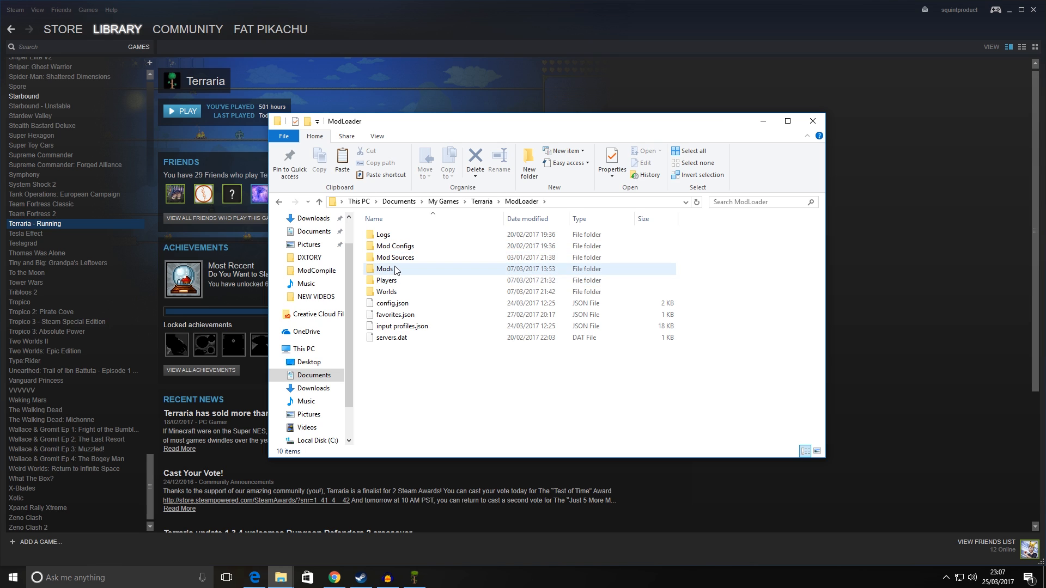
mouse_move(387, 292)
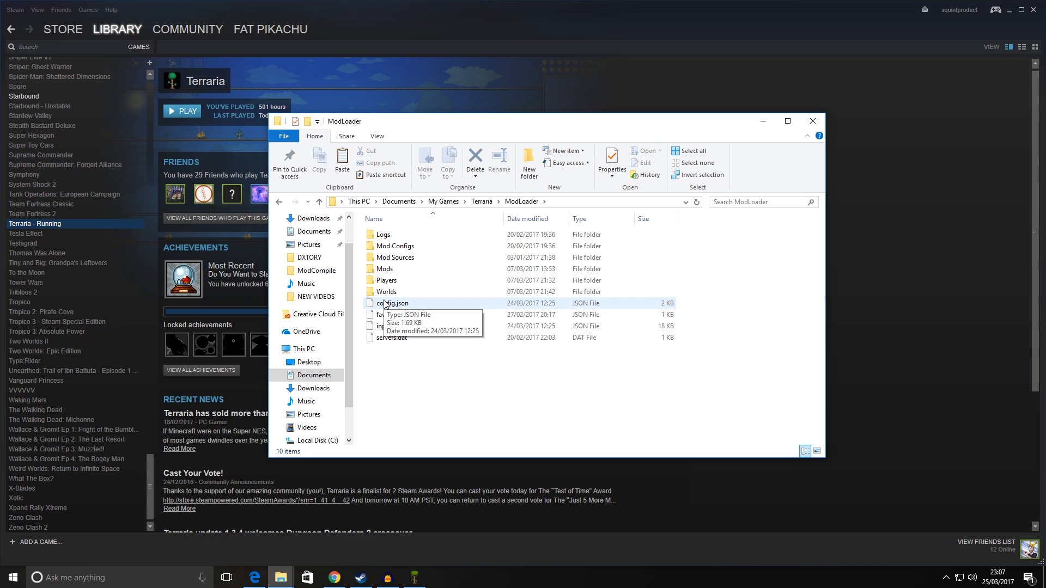
mouse_move(644, 152)
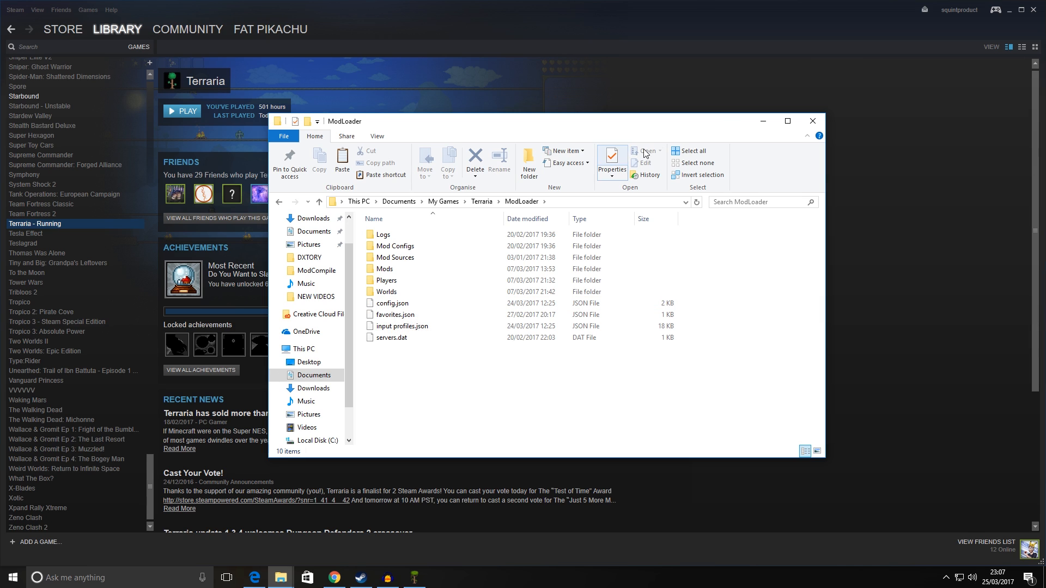
Return to Steam and show Terraria's Local Files page with the verify integrity option.
click(812, 121)
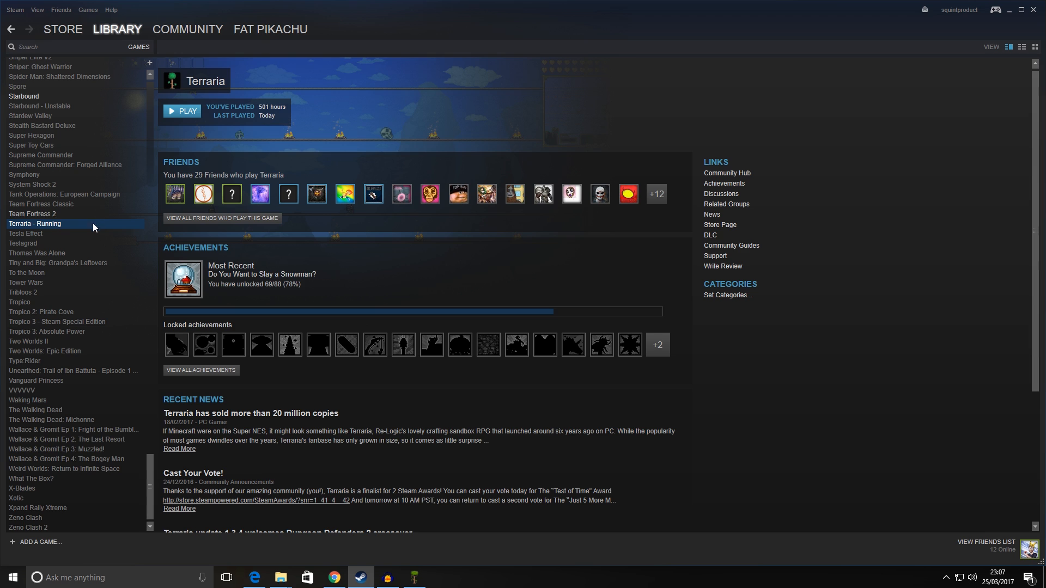
right_click(35, 223)
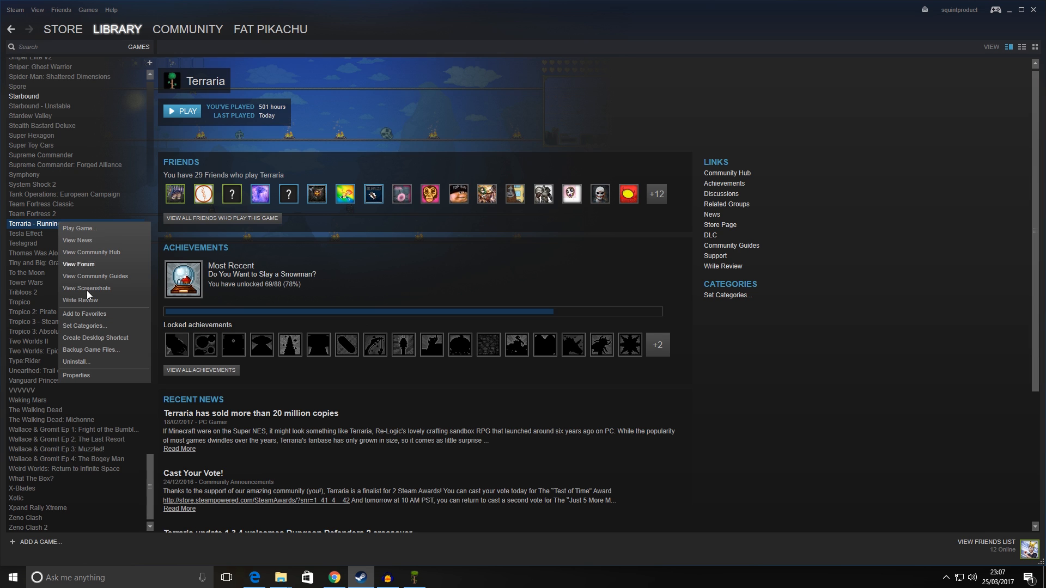
click(75, 375)
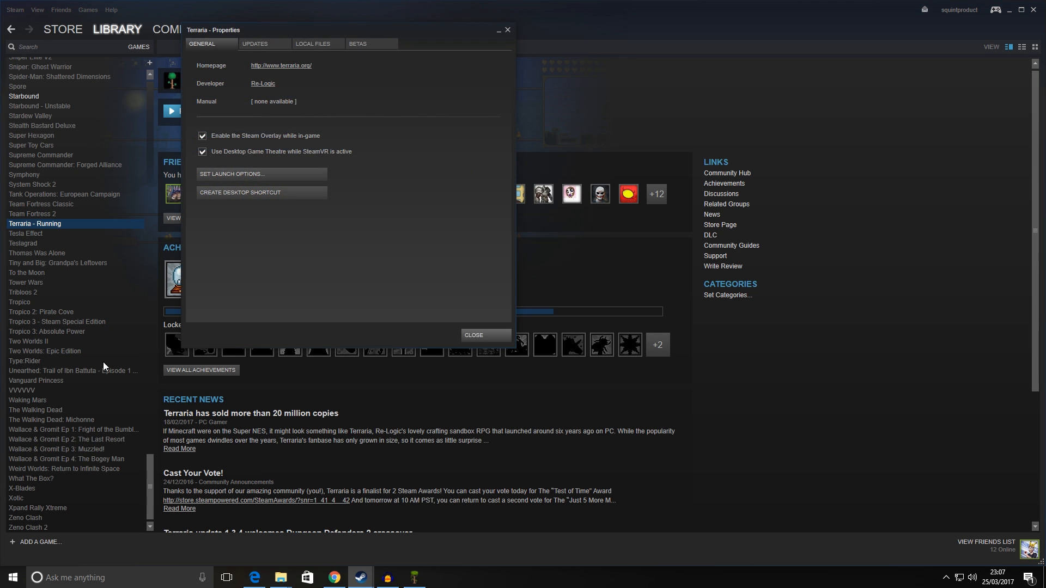
click(313, 43)
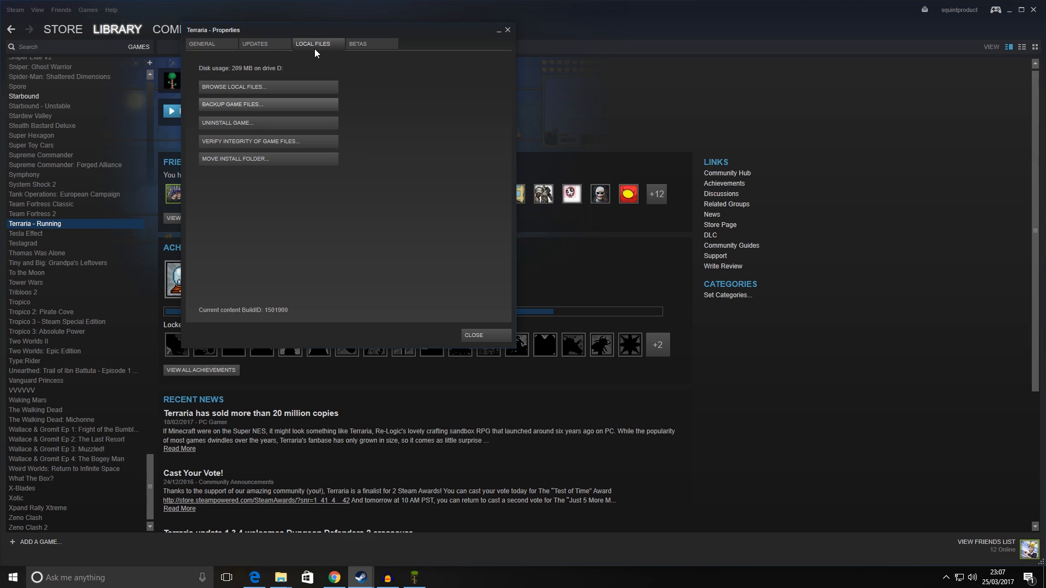
mouse_move(395, 117)
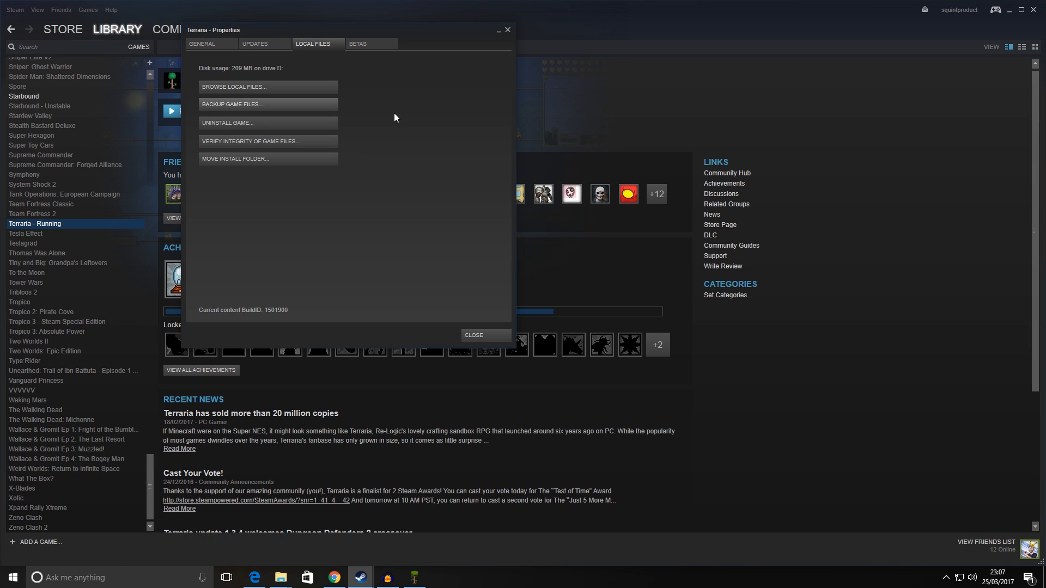
mouse_move(237, 148)
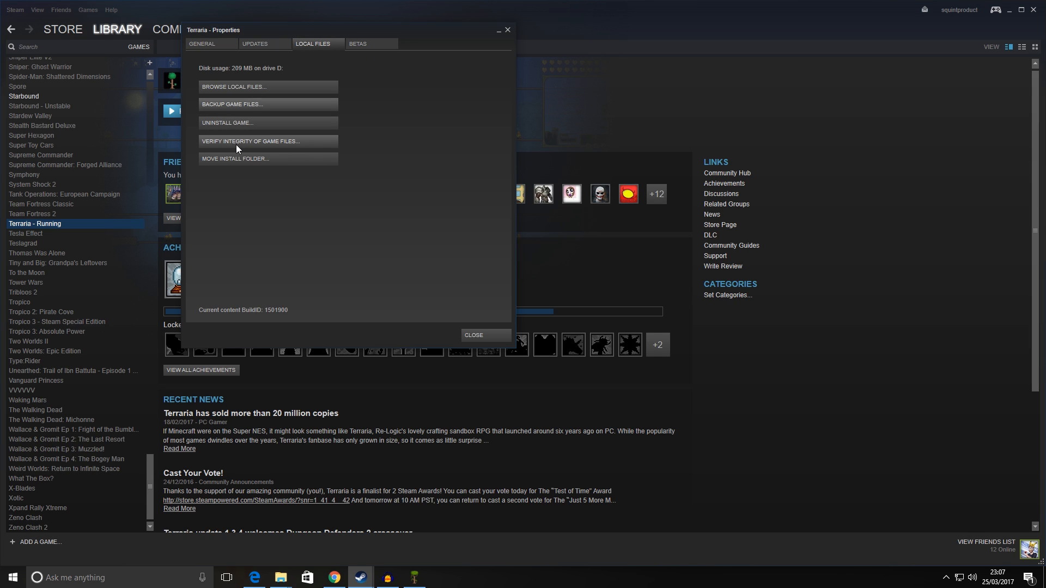
mouse_move(296, 151)
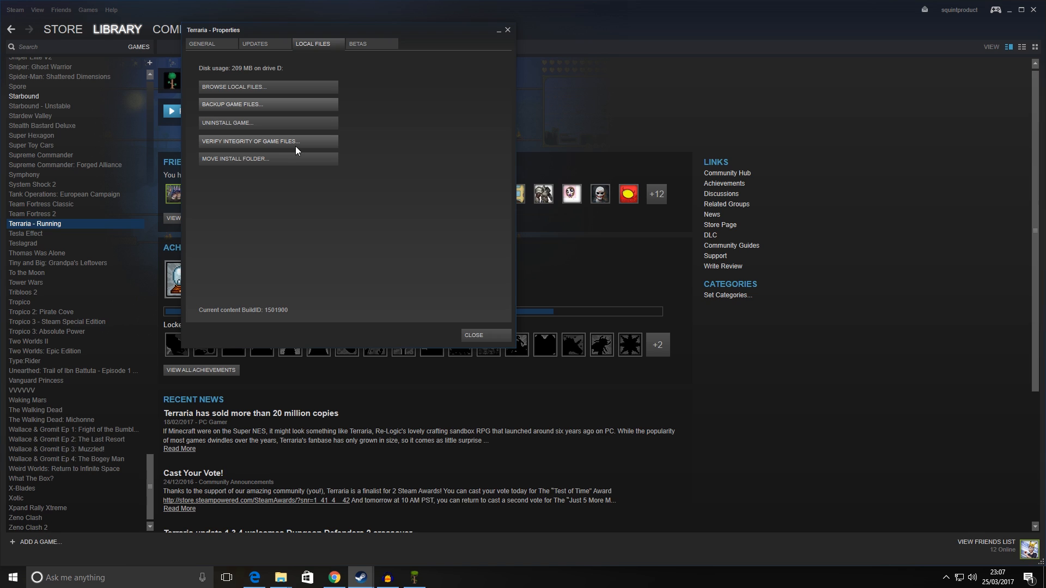